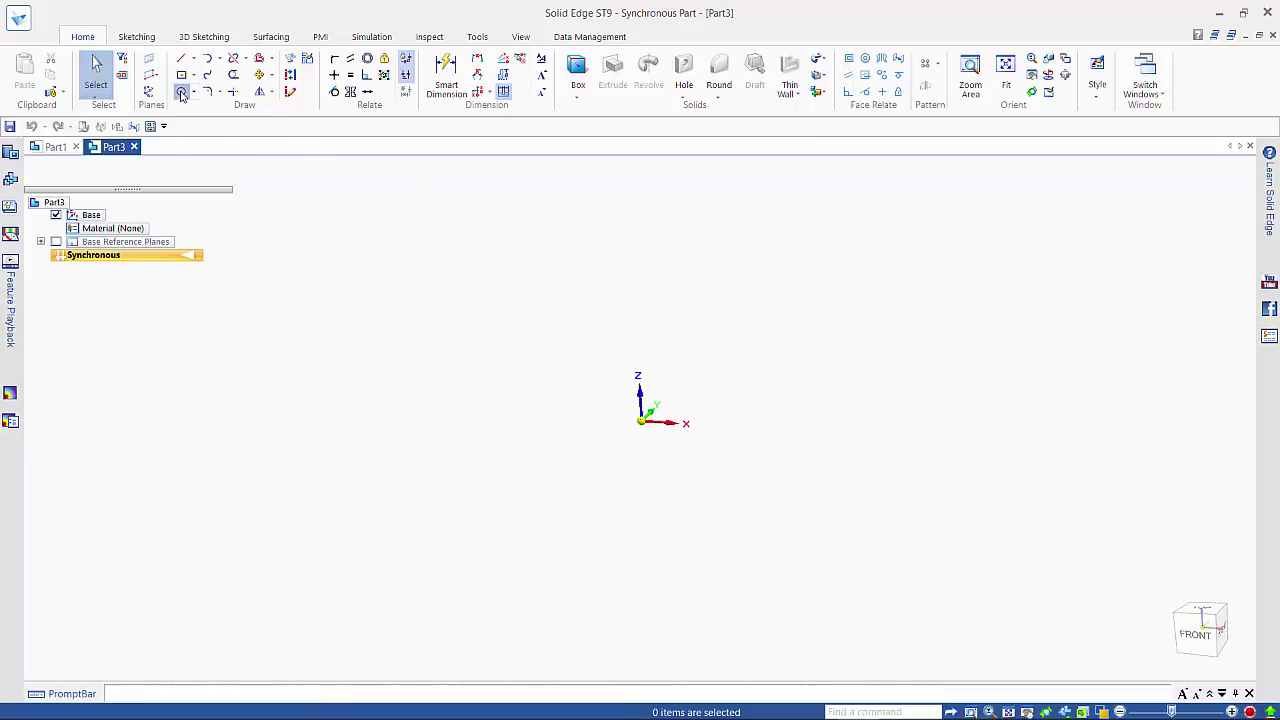
Sketch a 100 mm circle centred at the origin and begin a larger circle below
{"action": "left_click", "coordinate": [181, 92]}
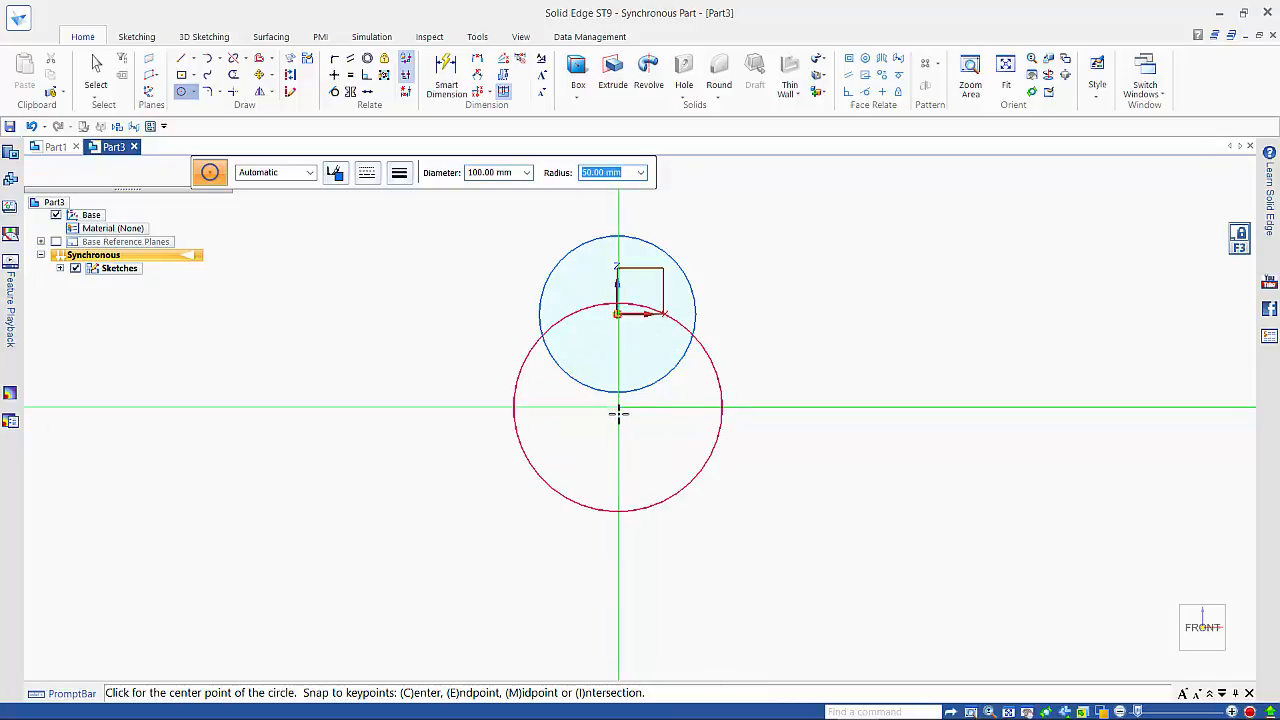
{"action": "mouse_move", "coordinate": [623, 444]}
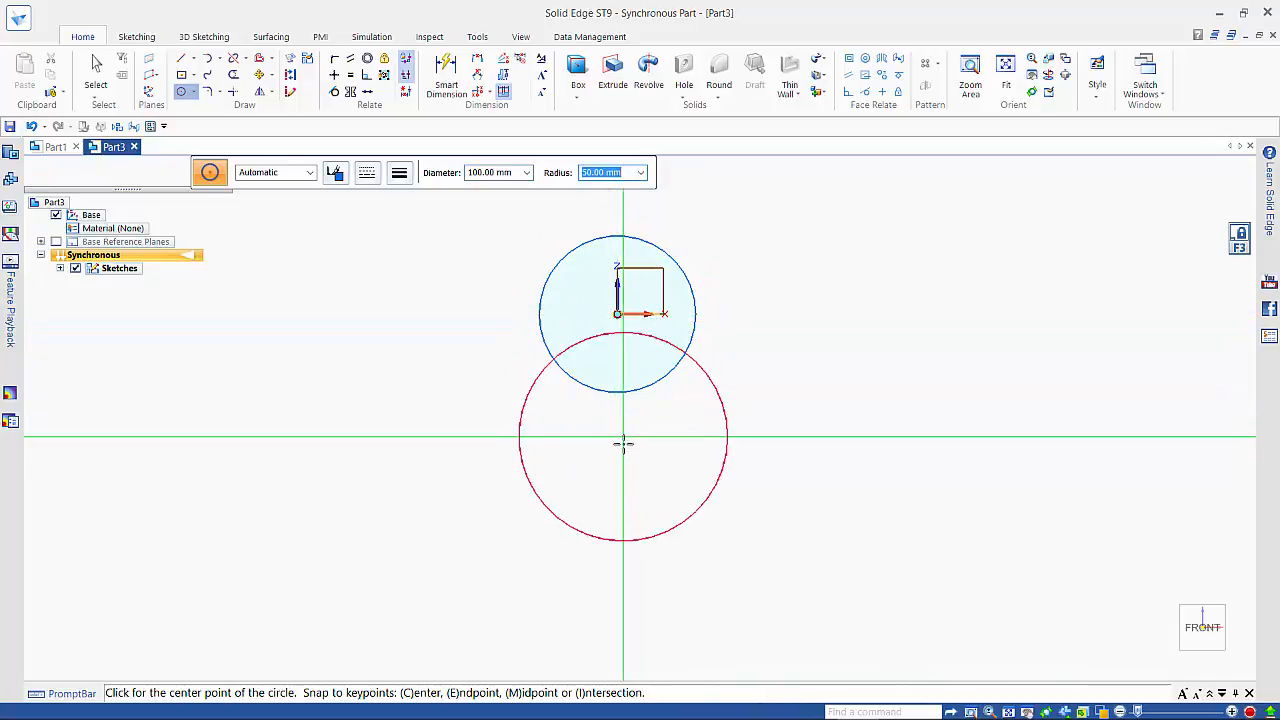
{"action": "mouse_move", "coordinate": [780, 450]}
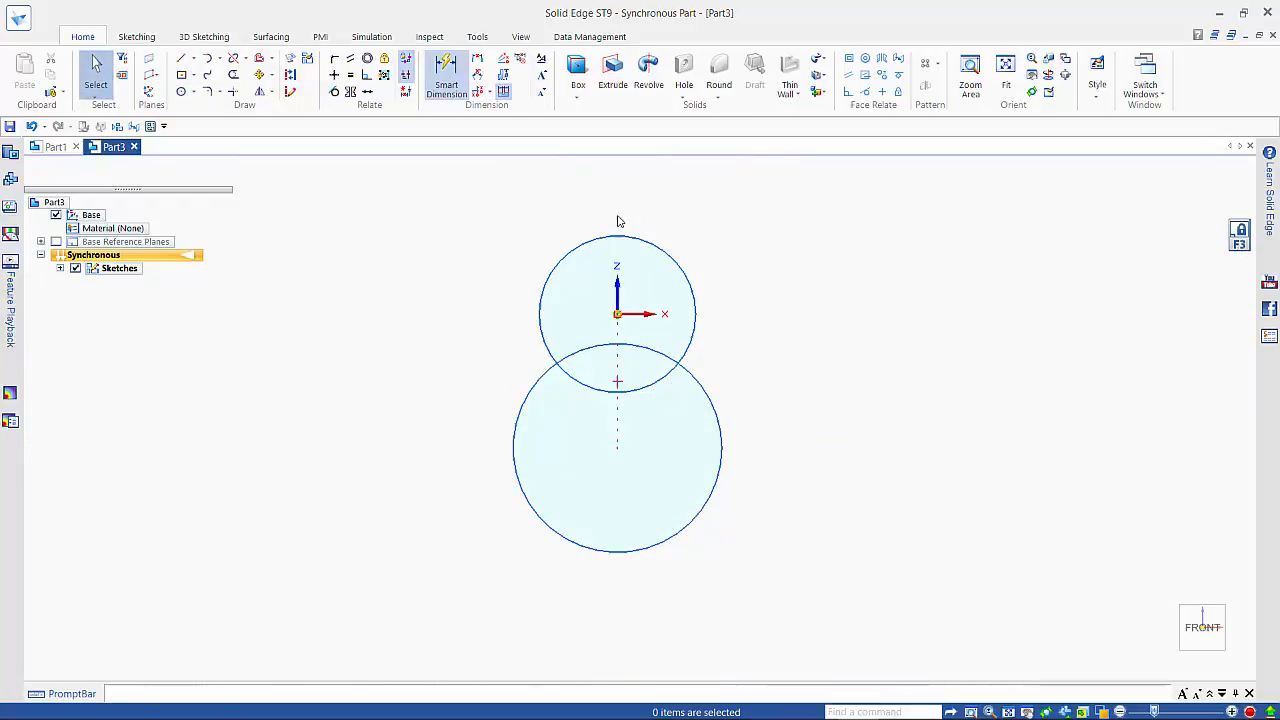
Dimension the circle centres 63.5 mm apart and join the circles with two tangent lines
{"action": "left_click", "coordinate": [446, 72]}
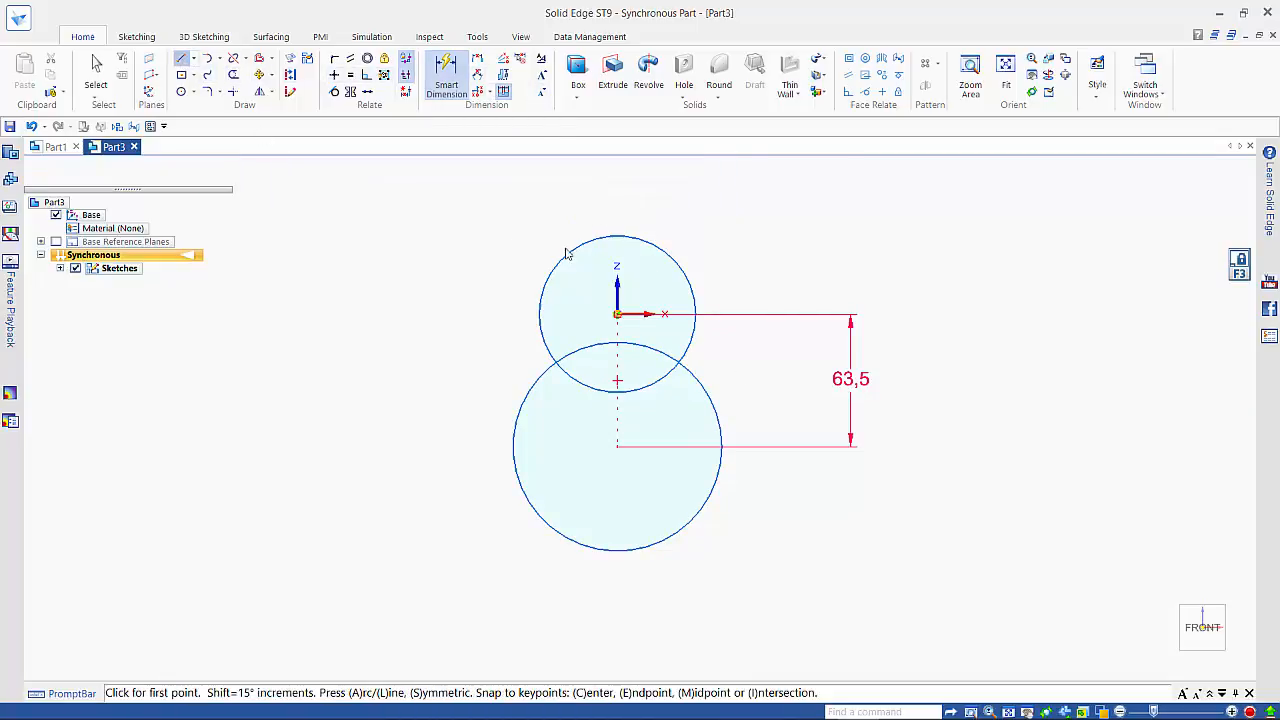
{"action": "left_click", "coordinate": [181, 58]}
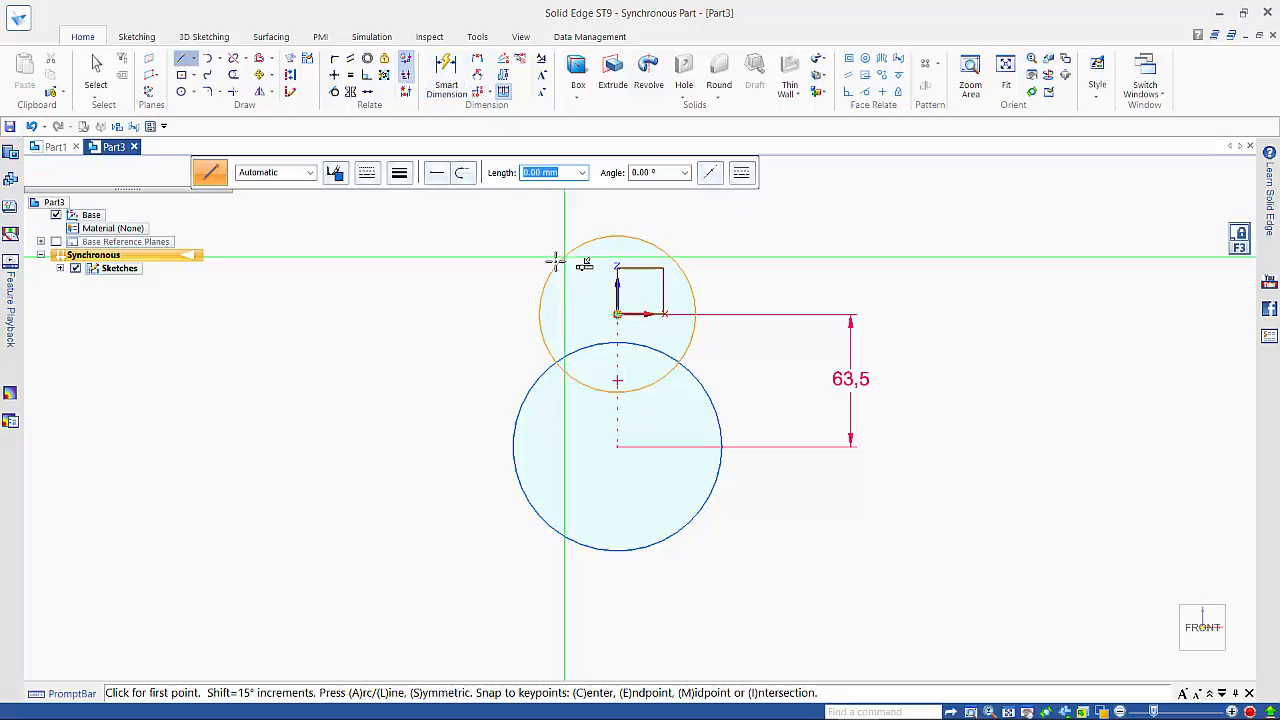
{"action": "left_click", "coordinate": [510, 433]}
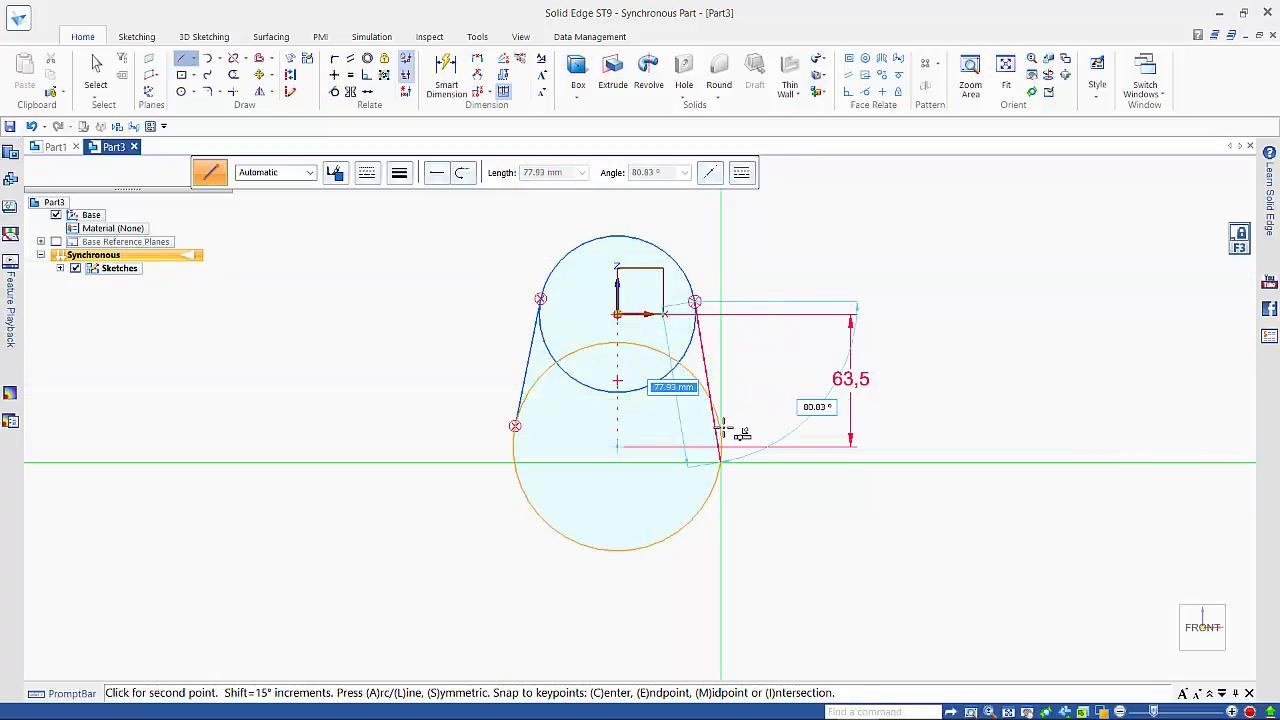
{"action": "mouse_move", "coordinate": [720, 420]}
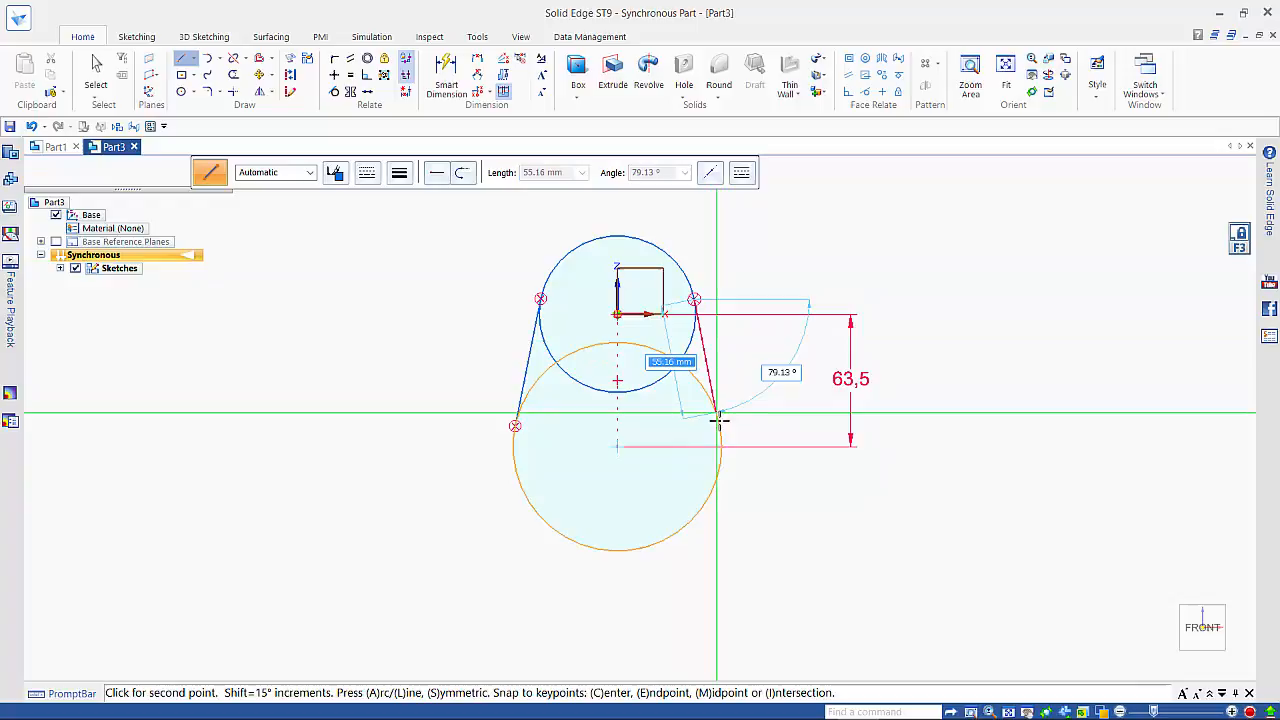
{"action": "mouse_move", "coordinate": [720, 430]}
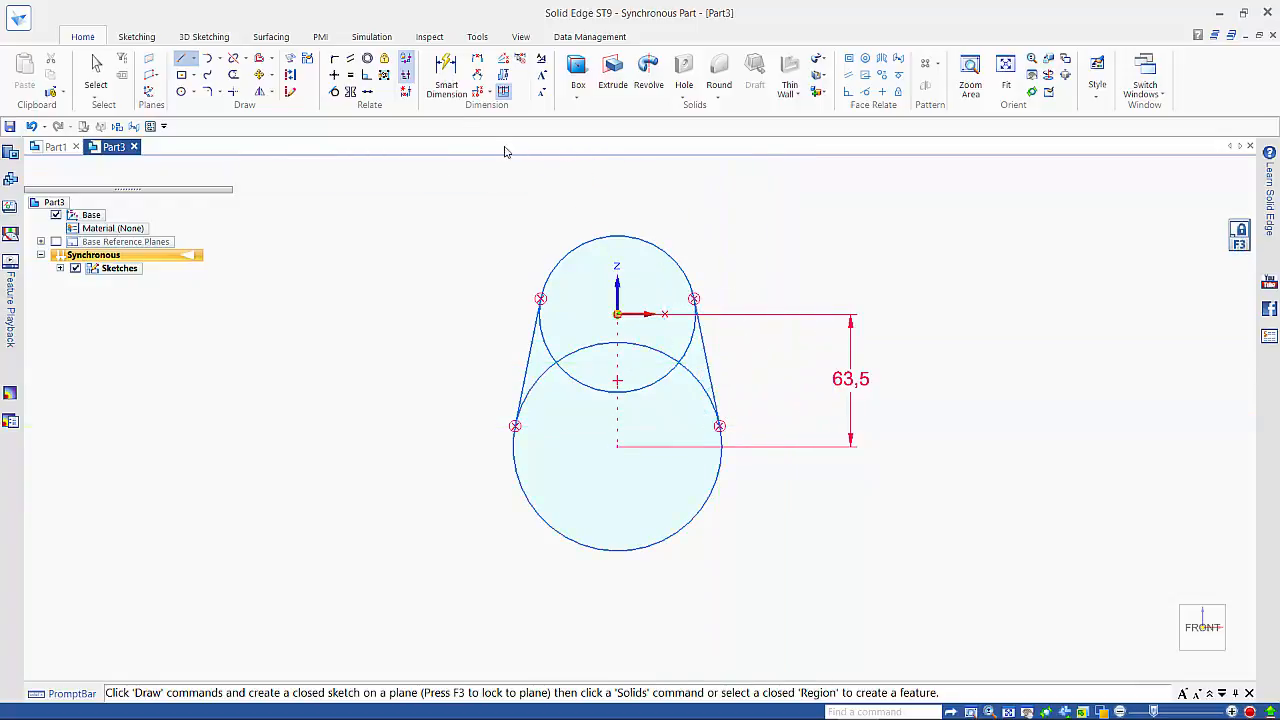
{"action": "left_click", "coordinate": [233, 75]}
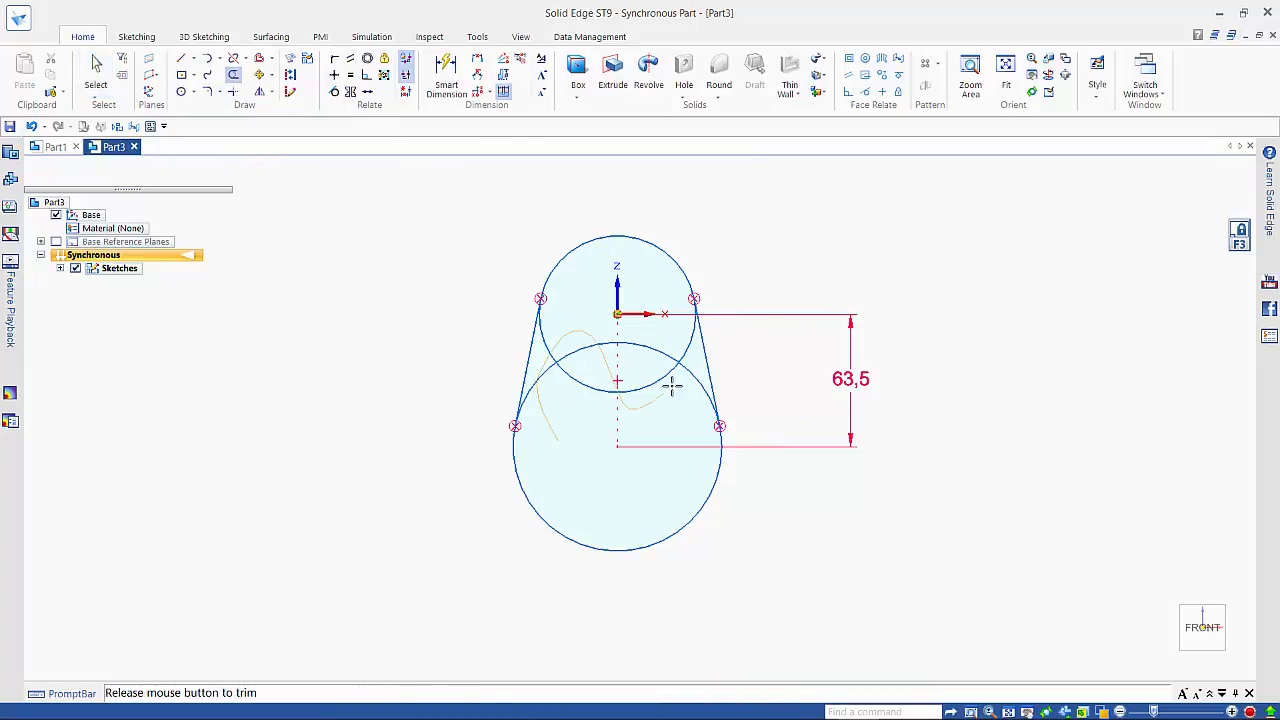
Trim the inner arcs and extrude the slot-shaped outline into Protrusion 1
{"action": "left_click", "coordinate": [617, 383]}
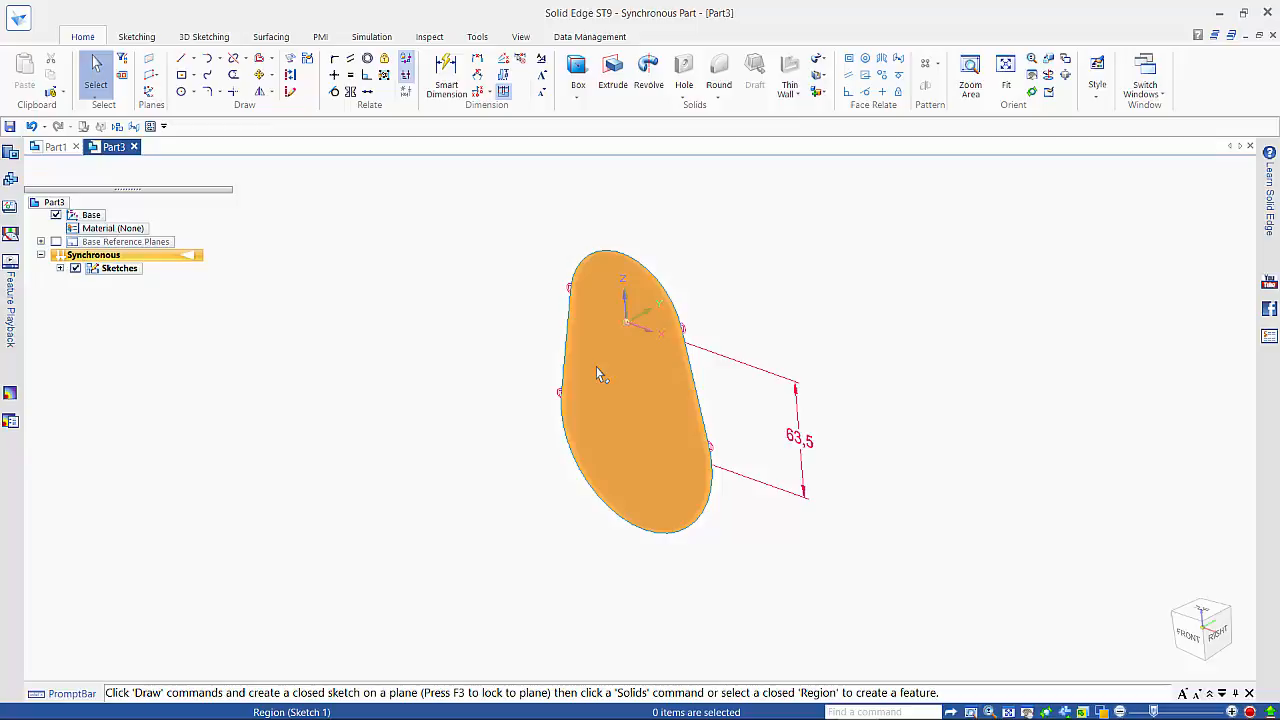
{"action": "left_click", "coordinate": [600, 375]}
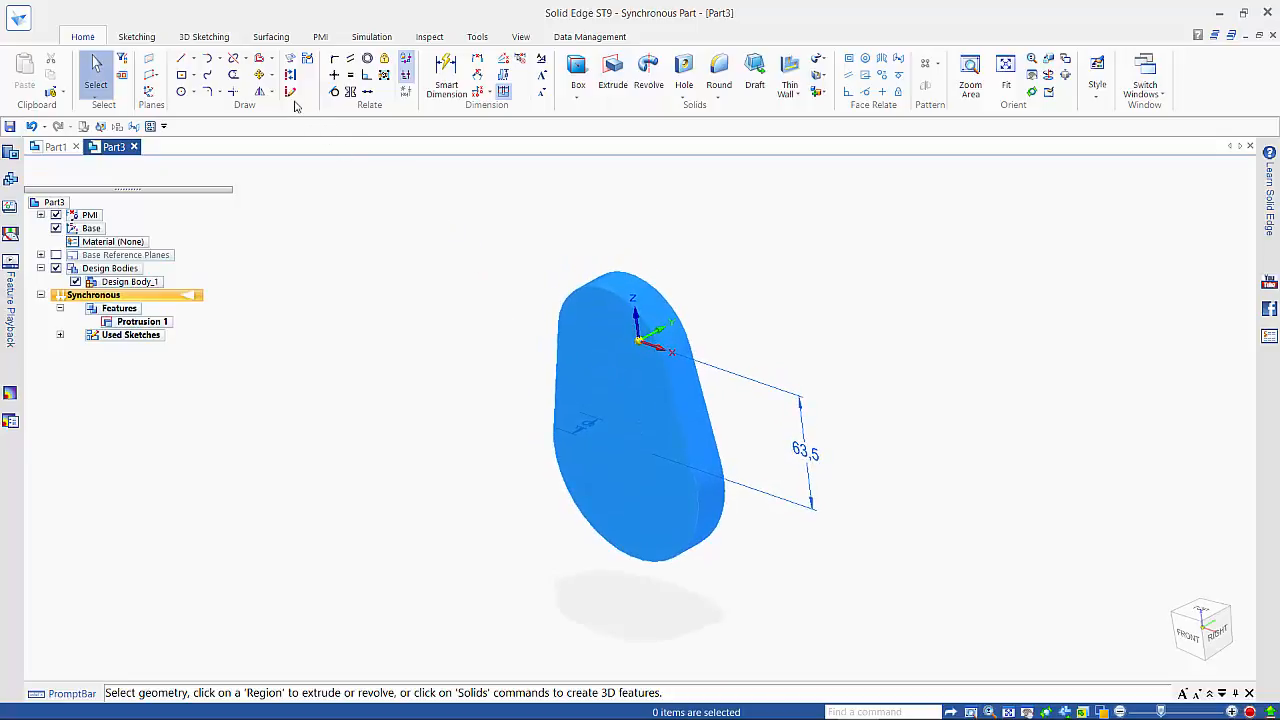
{"action": "mouse_move", "coordinate": [207, 57]}
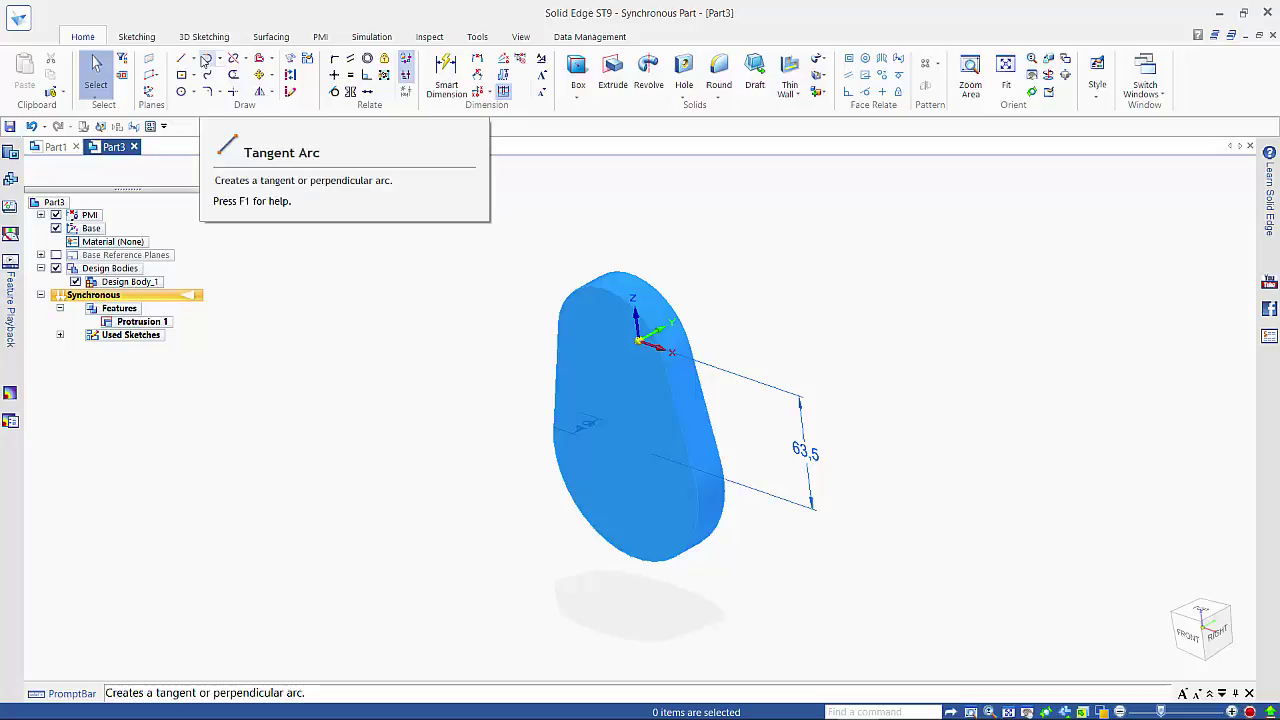
Draw closed arc-and-line profiles at the plate's upper and lower ends on its side plane
{"action": "left_click", "coordinate": [205, 58]}
{"action": "type", "text": "195"}
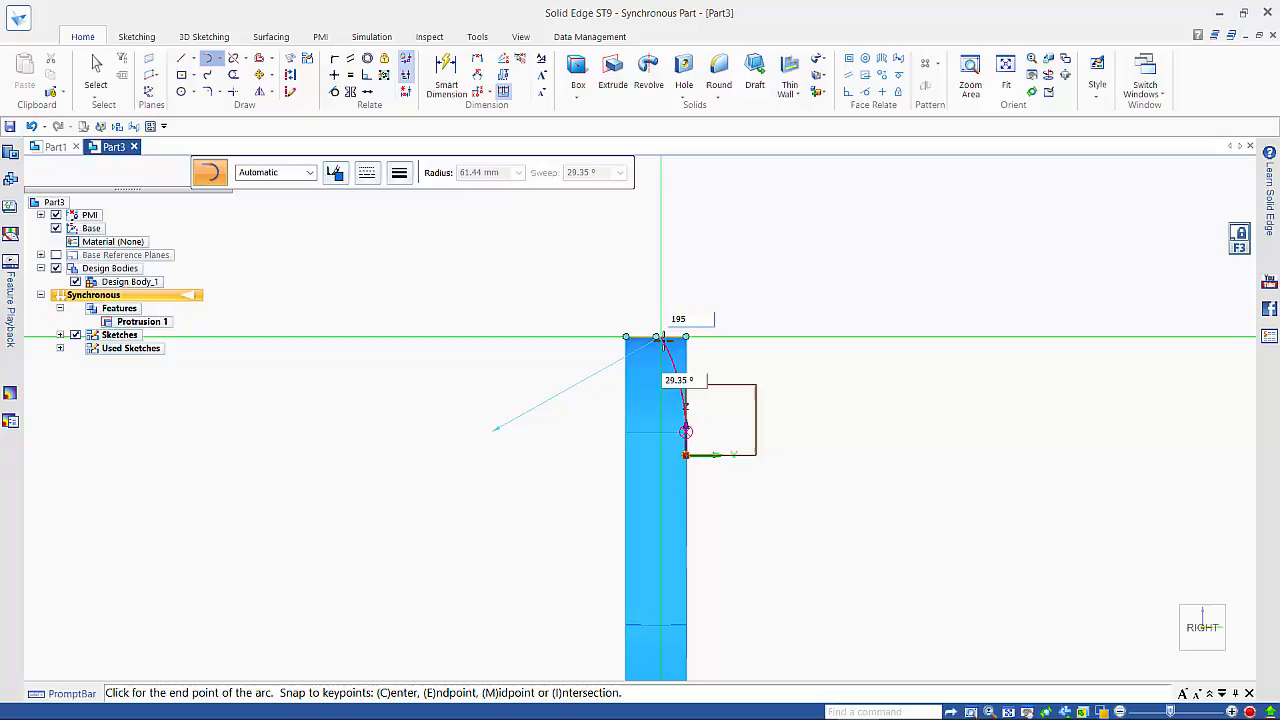
{"action": "mouse_move", "coordinate": [660, 340]}
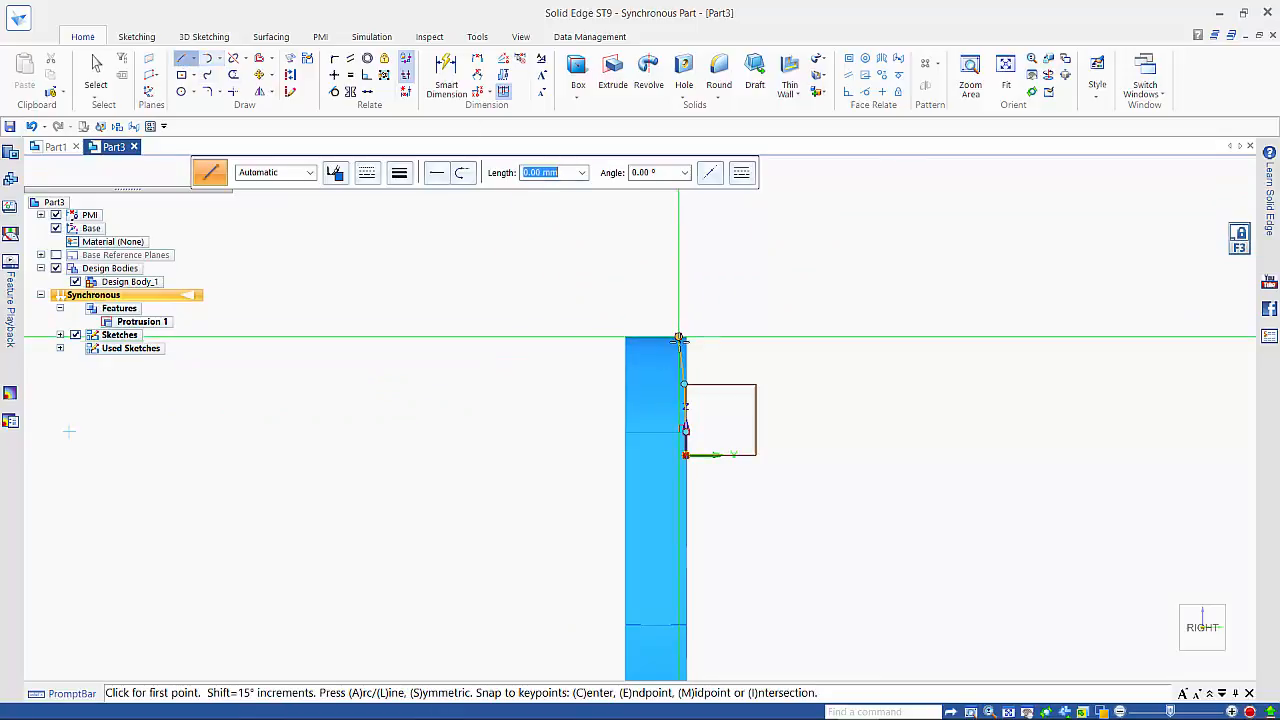
{"action": "left_click", "coordinate": [680, 335]}
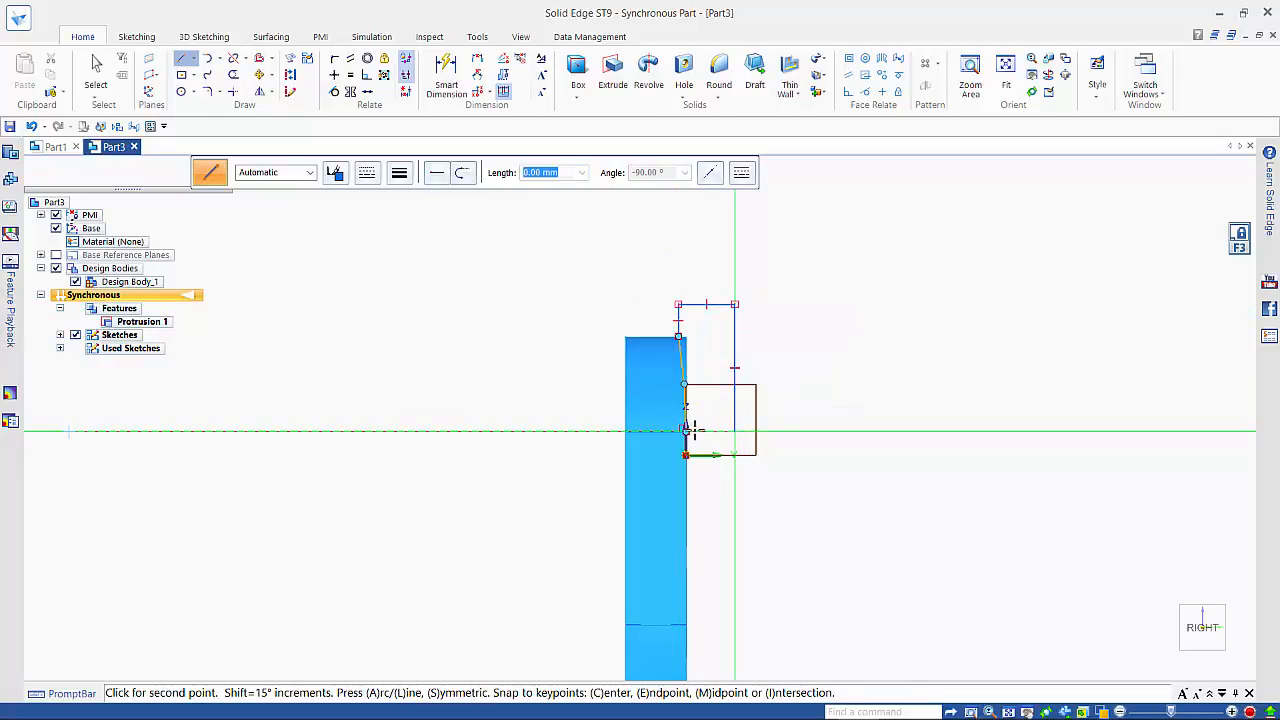
{"action": "mouse_move", "coordinate": [880, 395]}
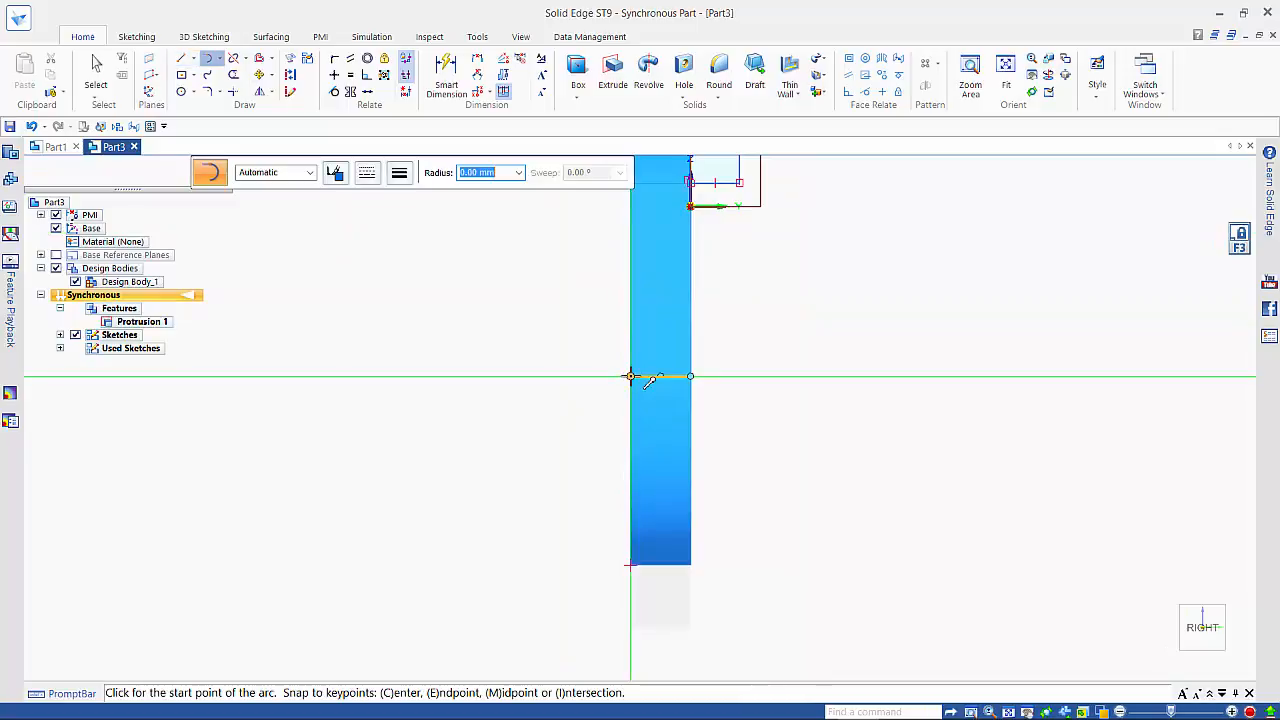
{"action": "left_click", "coordinate": [630, 376]}
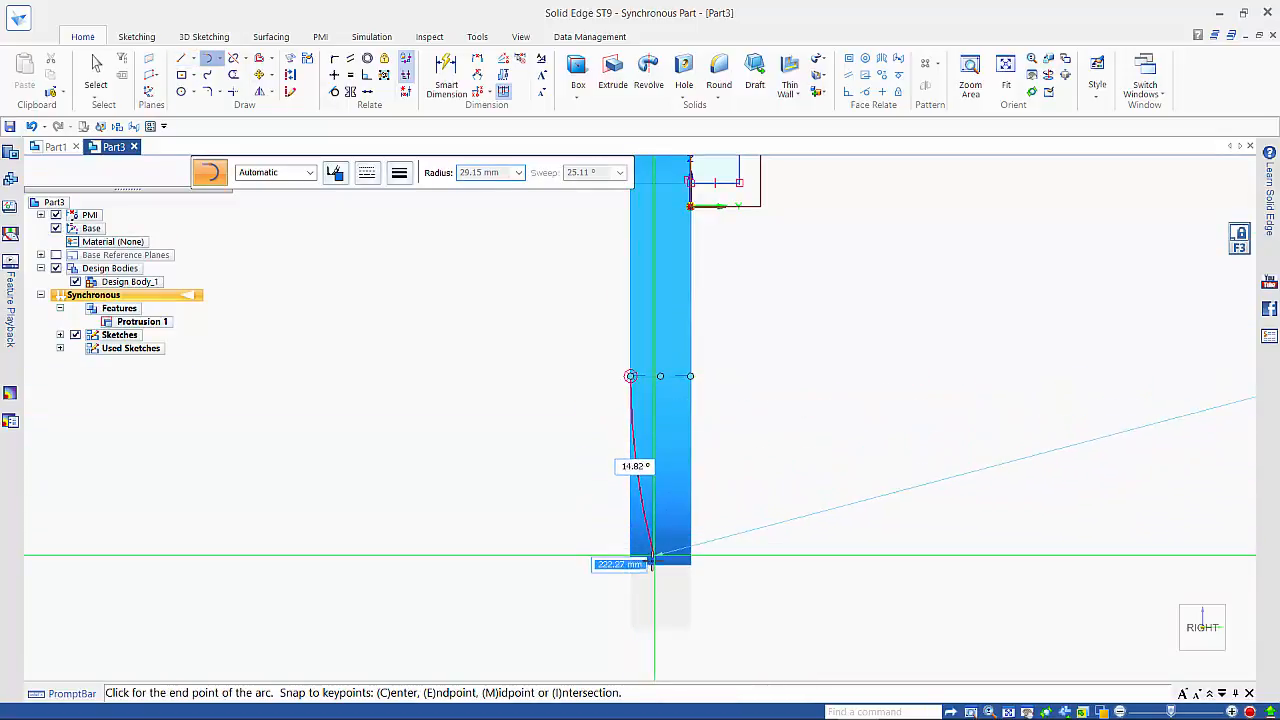
{"action": "mouse_move", "coordinate": [655, 565]}
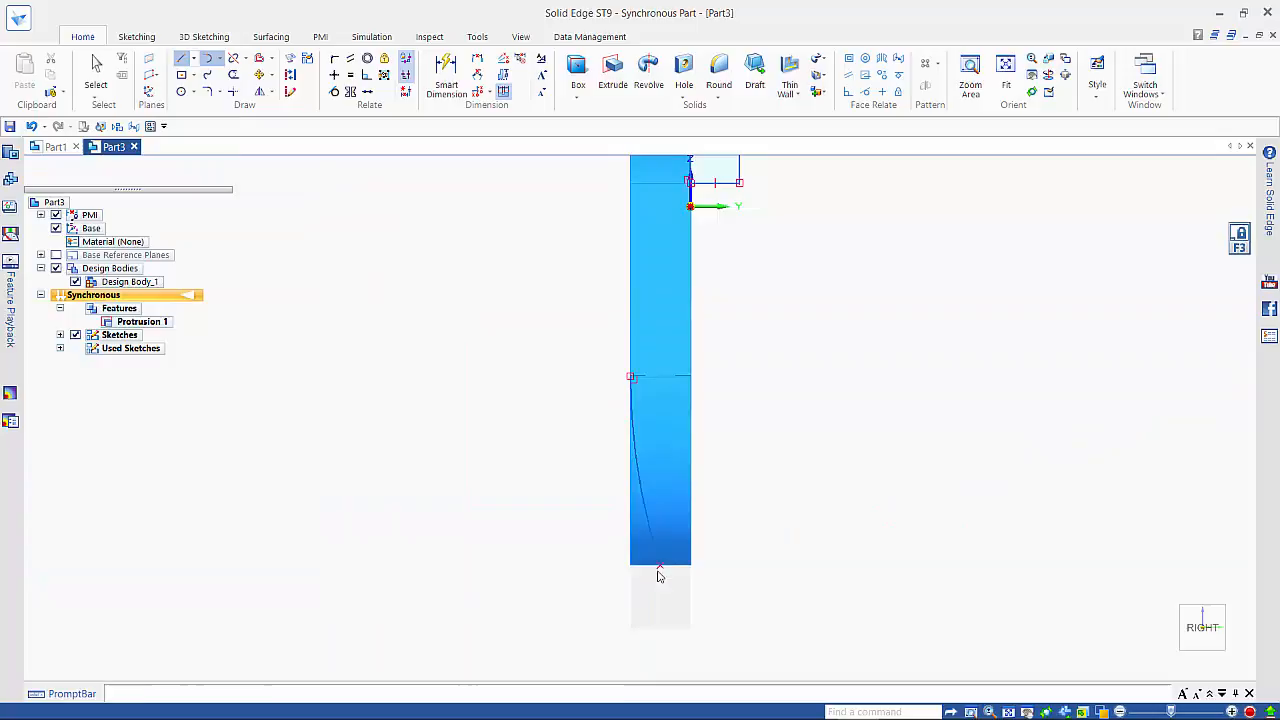
{"action": "left_click", "coordinate": [180, 58]}
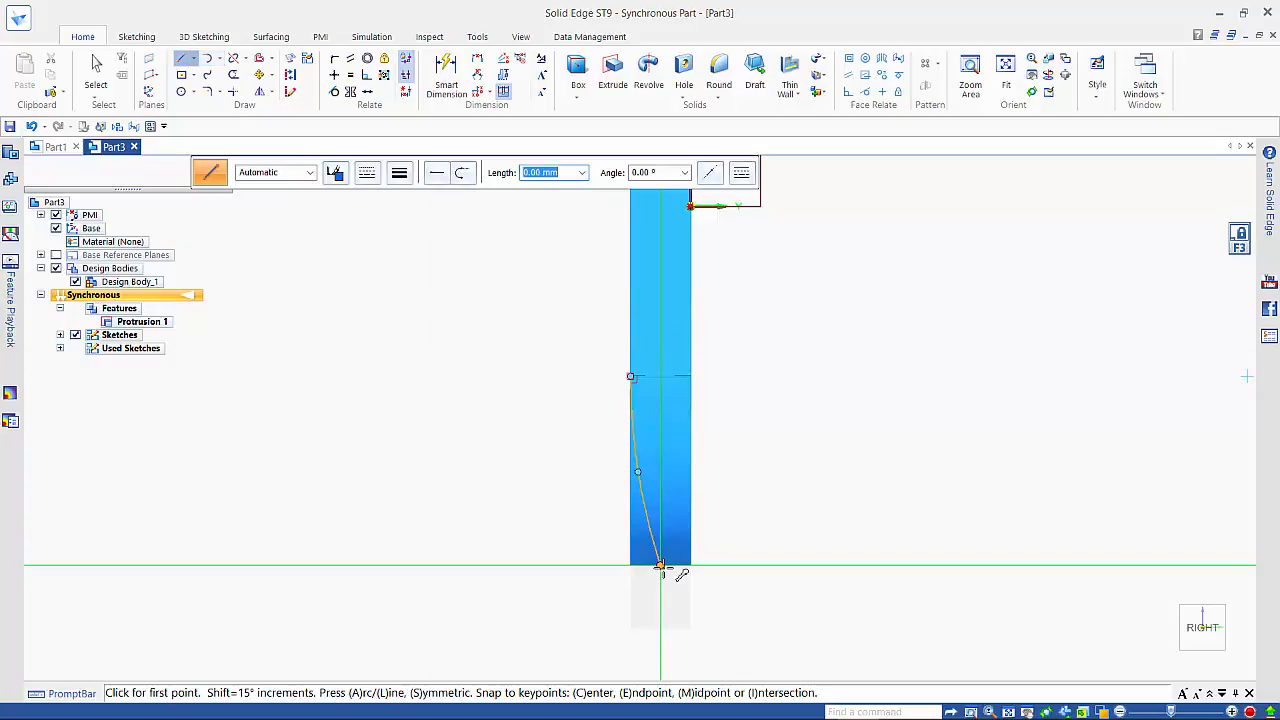
{"action": "left_click", "coordinate": [660, 570]}
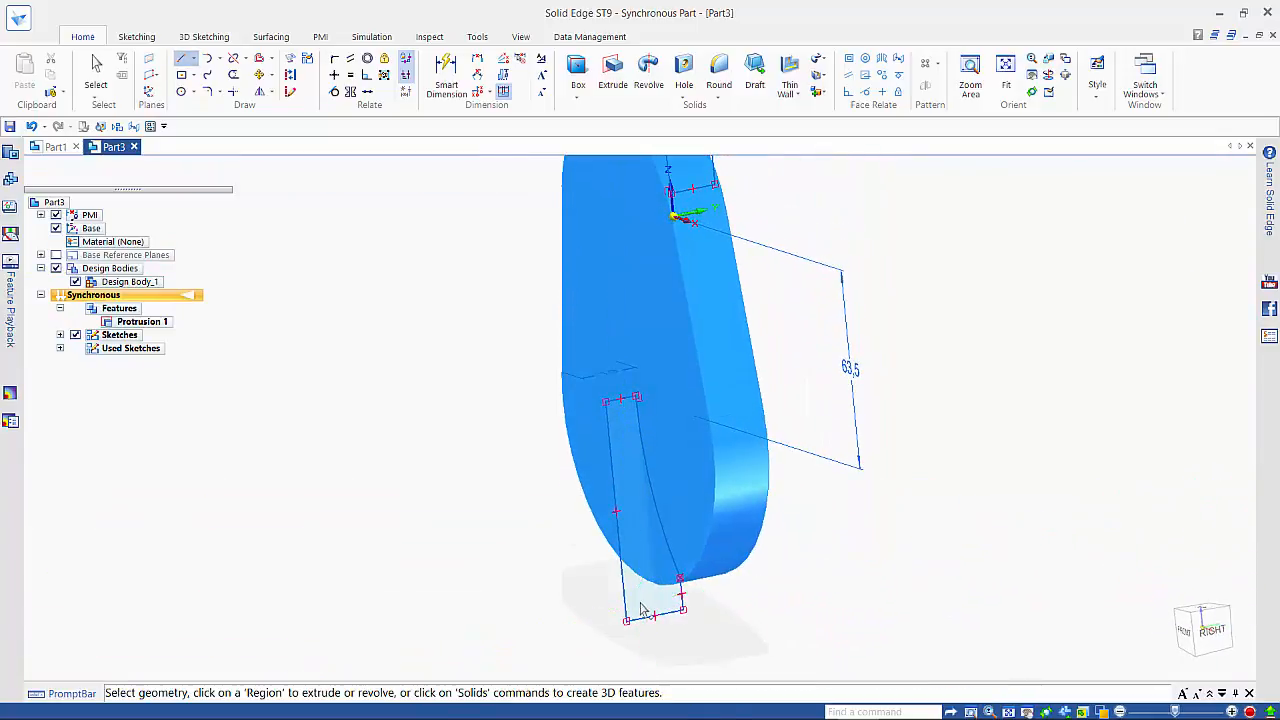
Cut the lower end profile out of the plate as a Cutout
{"action": "left_click", "coordinate": [630, 500]}
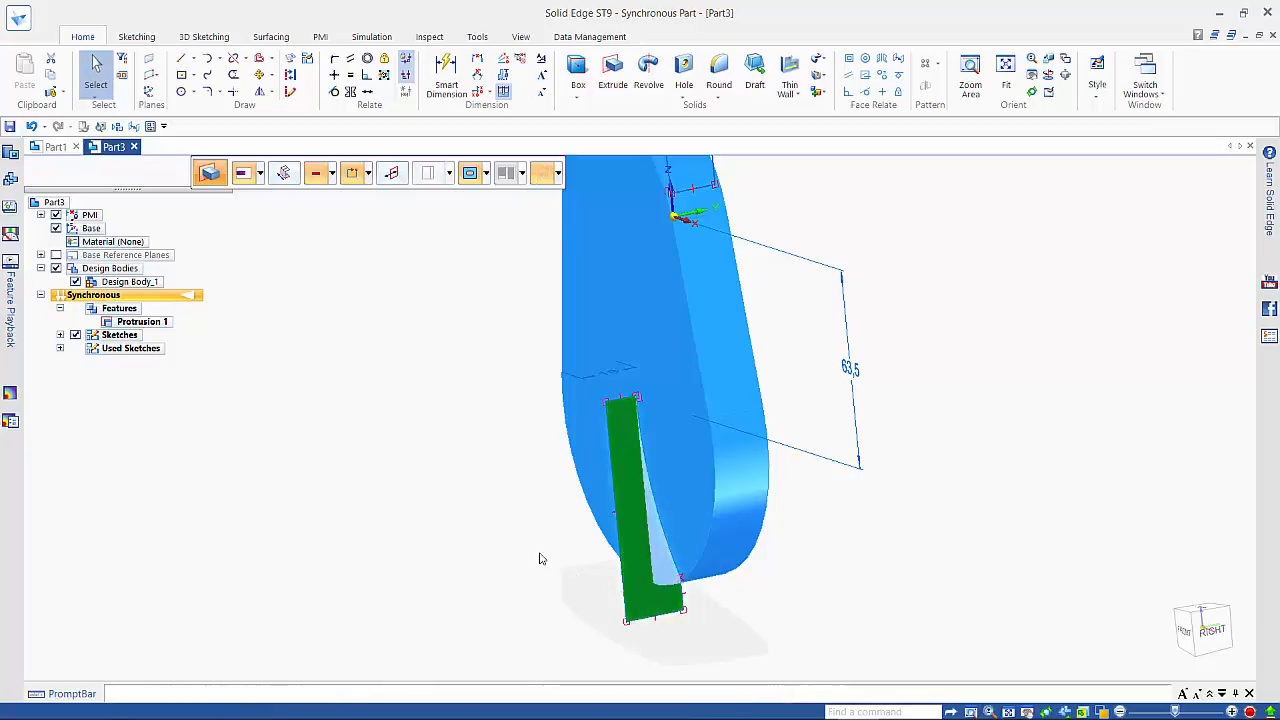
{"action": "left_click", "coordinate": [612, 70]}
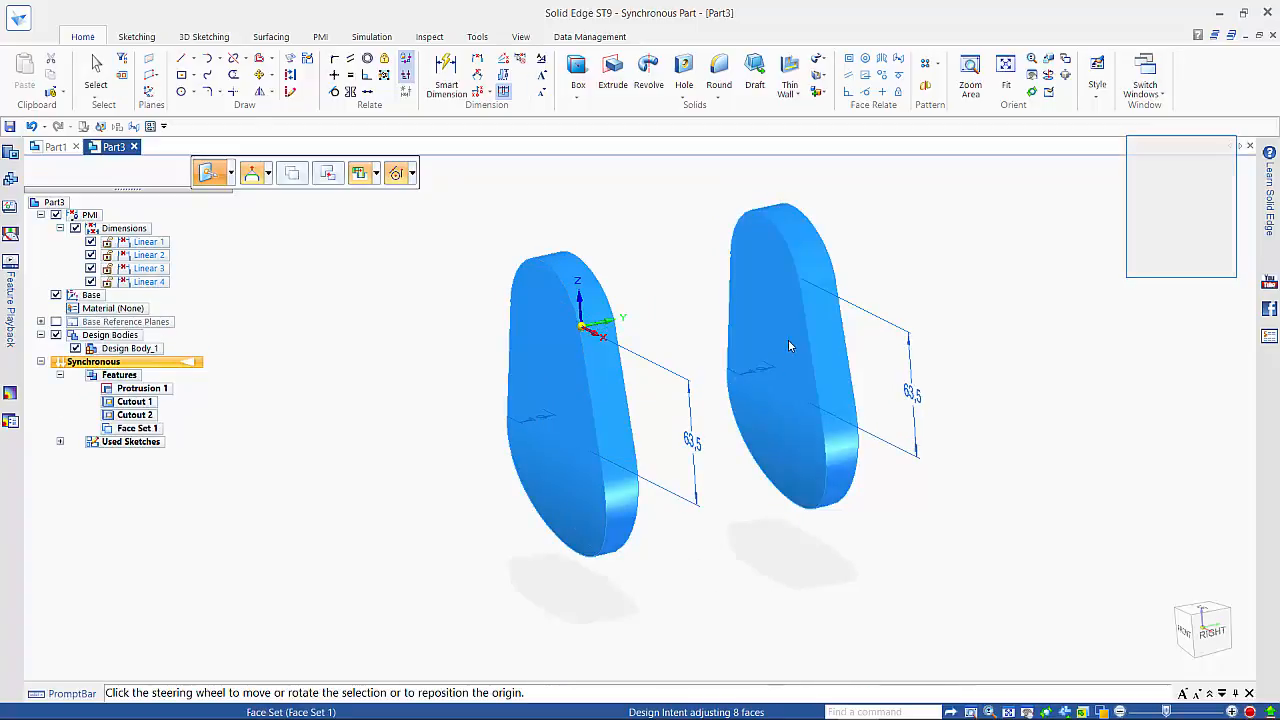
Position the copied plate's faces, anchoring the move handle at the arc centre
{"action": "left_click", "coordinate": [790, 345]}
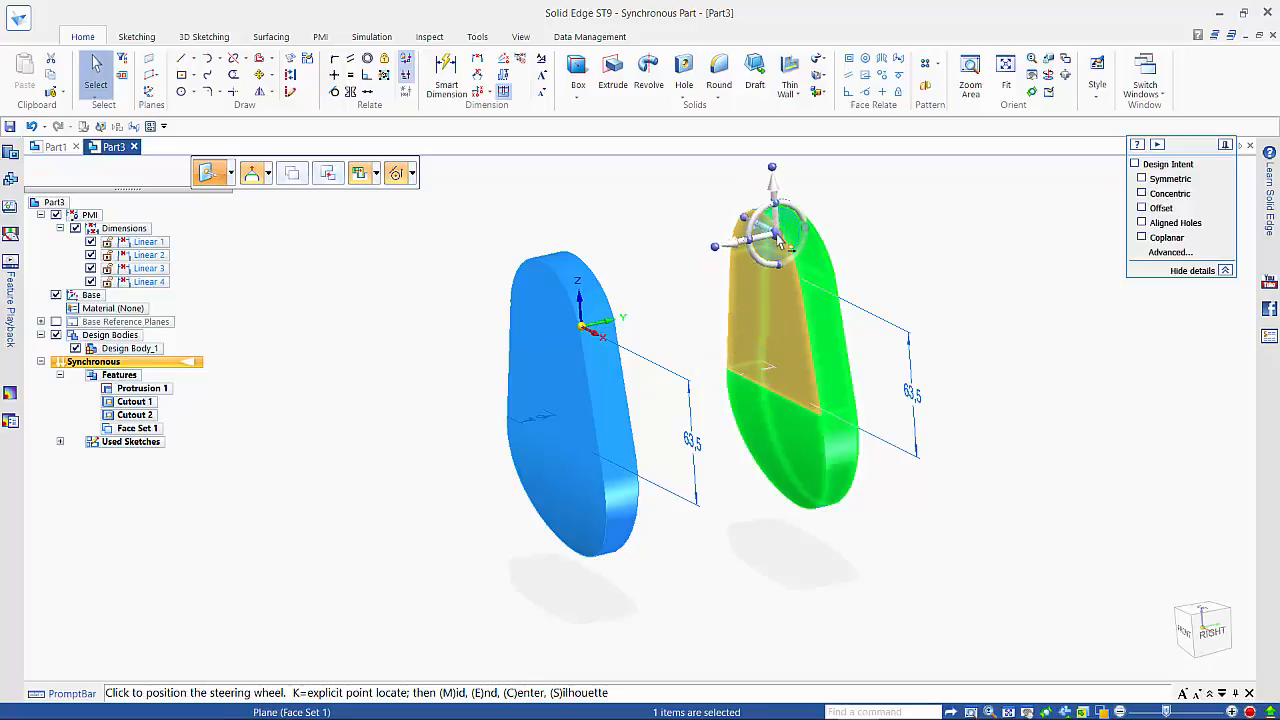
{"action": "left_click", "coordinate": [778, 280]}
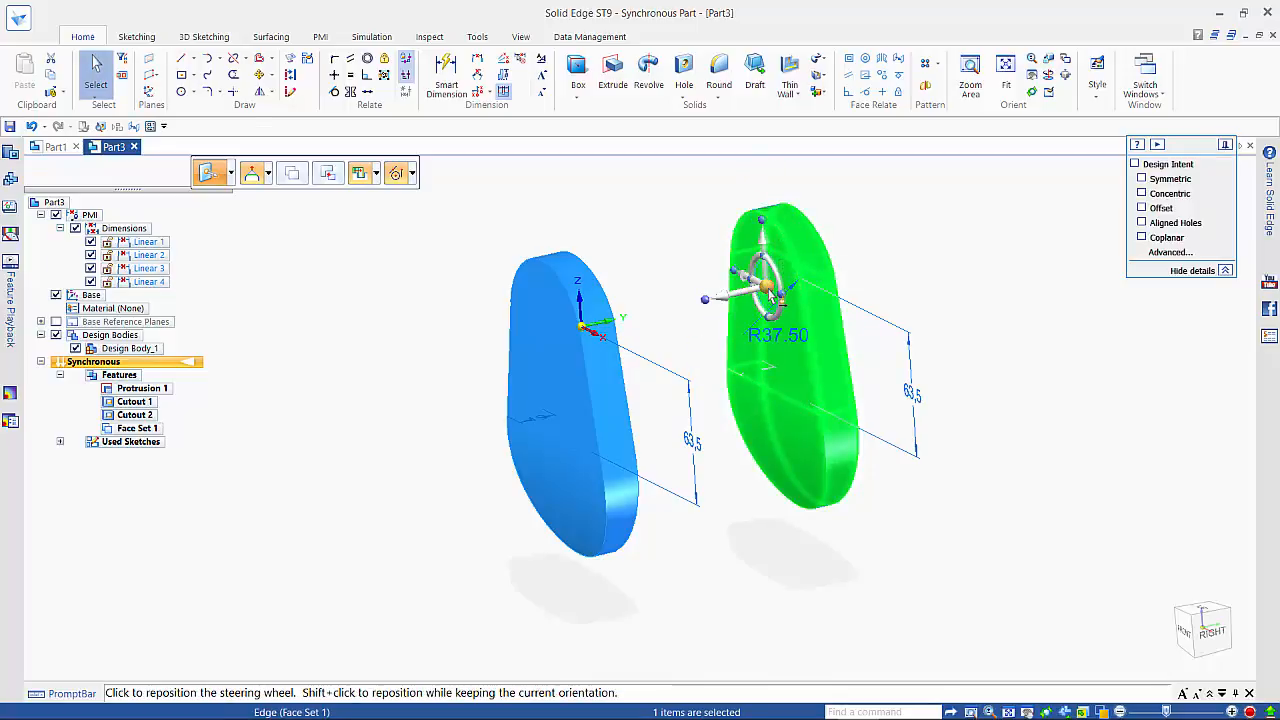
{"action": "left_click", "coordinate": [770, 295]}
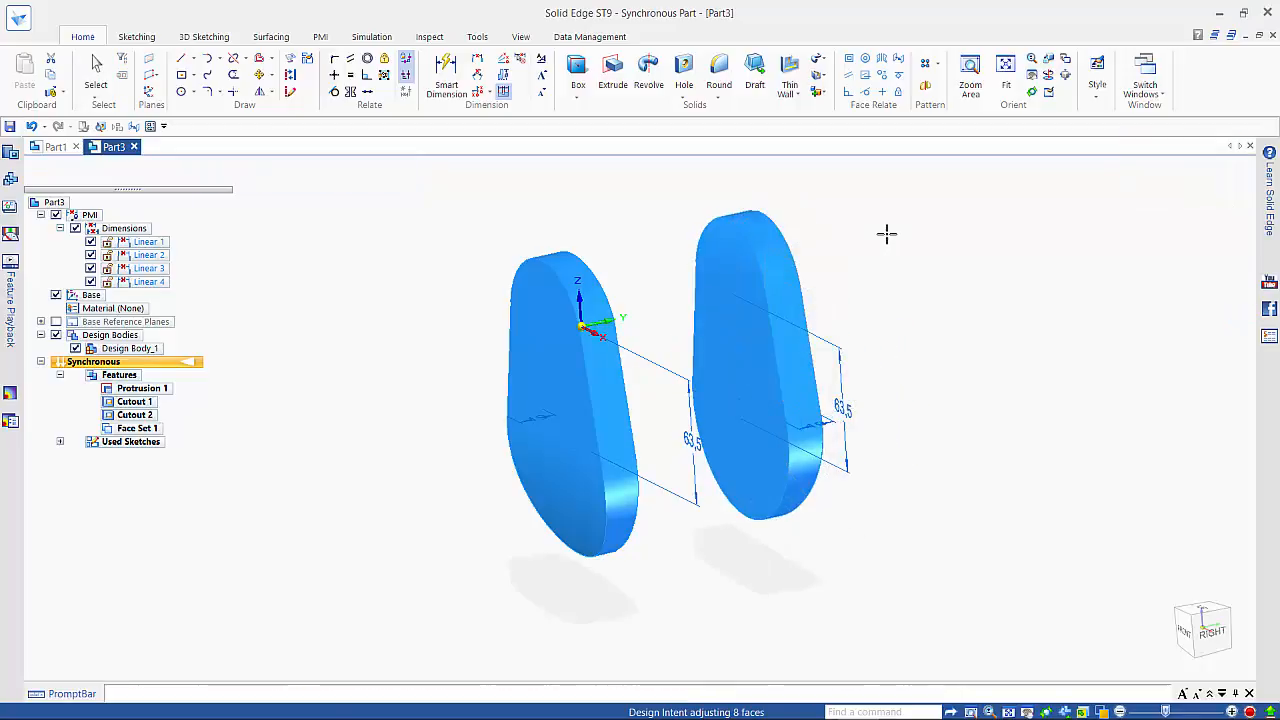
Add a PMI distance dimension of 82.67 between the two crank webs
{"action": "left_click", "coordinate": [755, 380]}
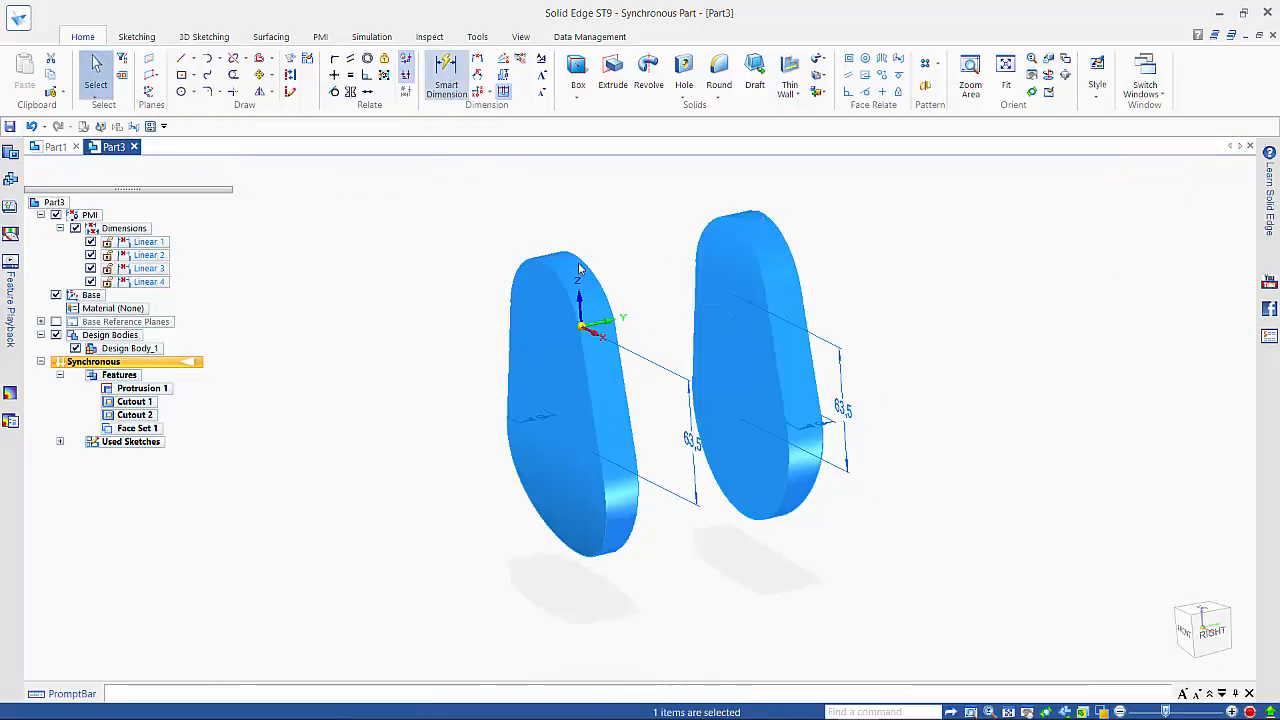
{"action": "left_click", "coordinate": [446, 75]}
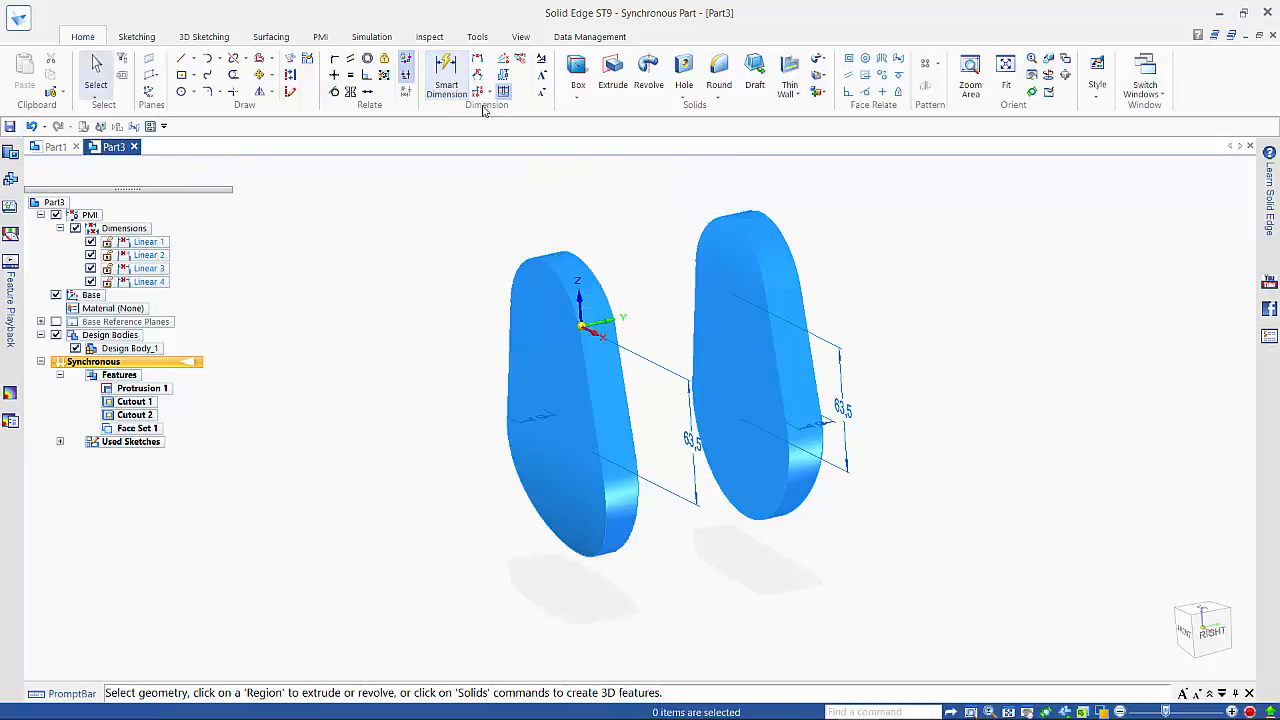
{"action": "left_click", "coordinate": [446, 70]}
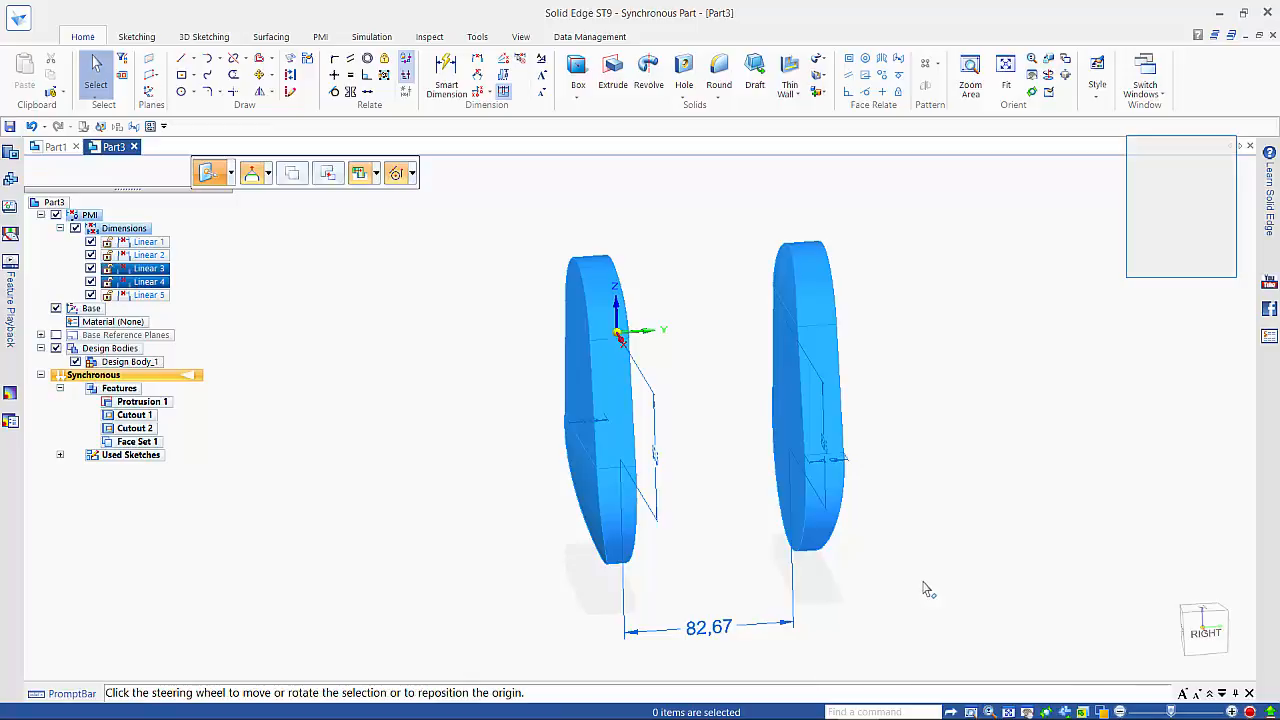
Edit the PMI gap dimension between the crank webs to 51
{"action": "left_click", "coordinate": [805, 400]}
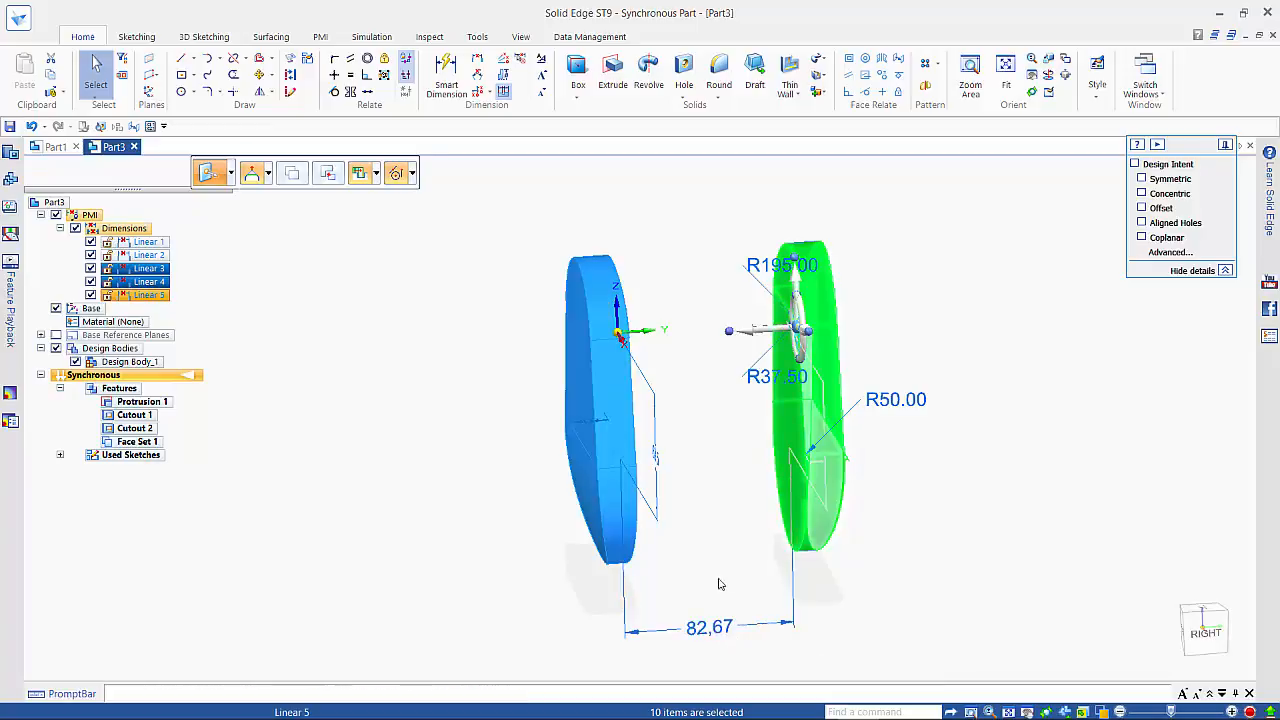
{"action": "double_click", "coordinate": [710, 627]}
{"action": "type", "text": "51"}
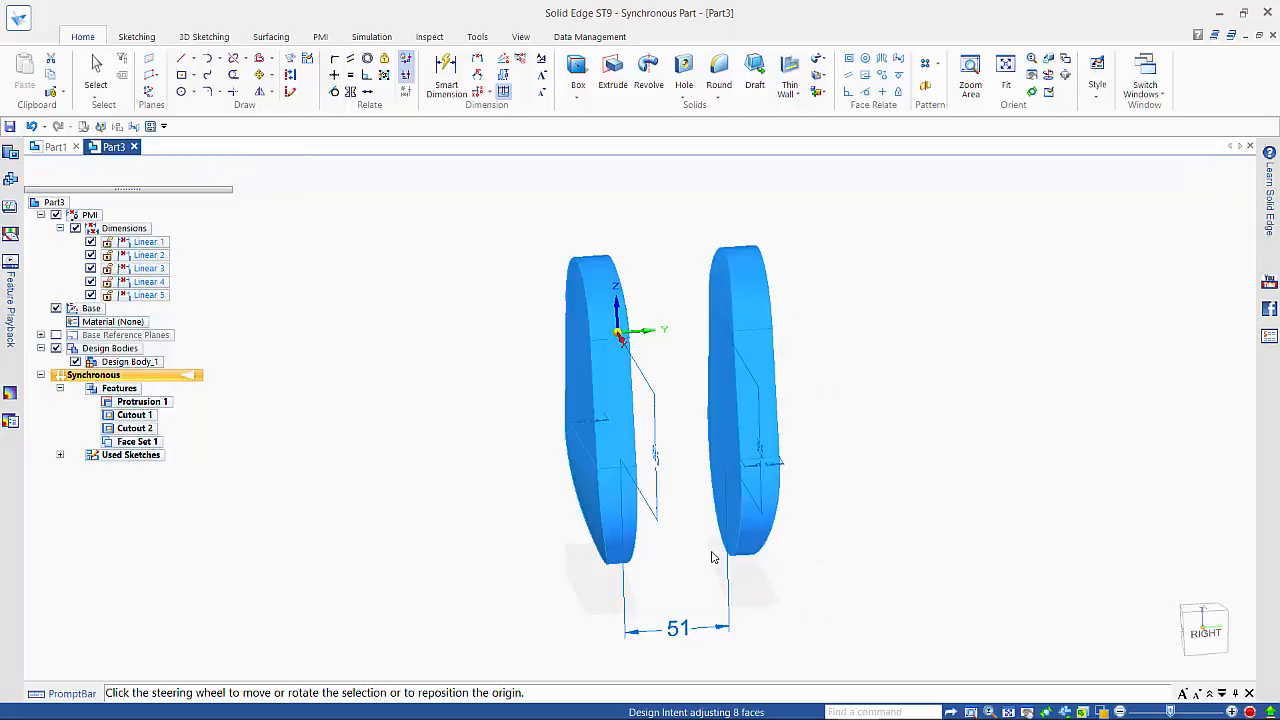
{"action": "left_click", "coordinate": [740, 400]}
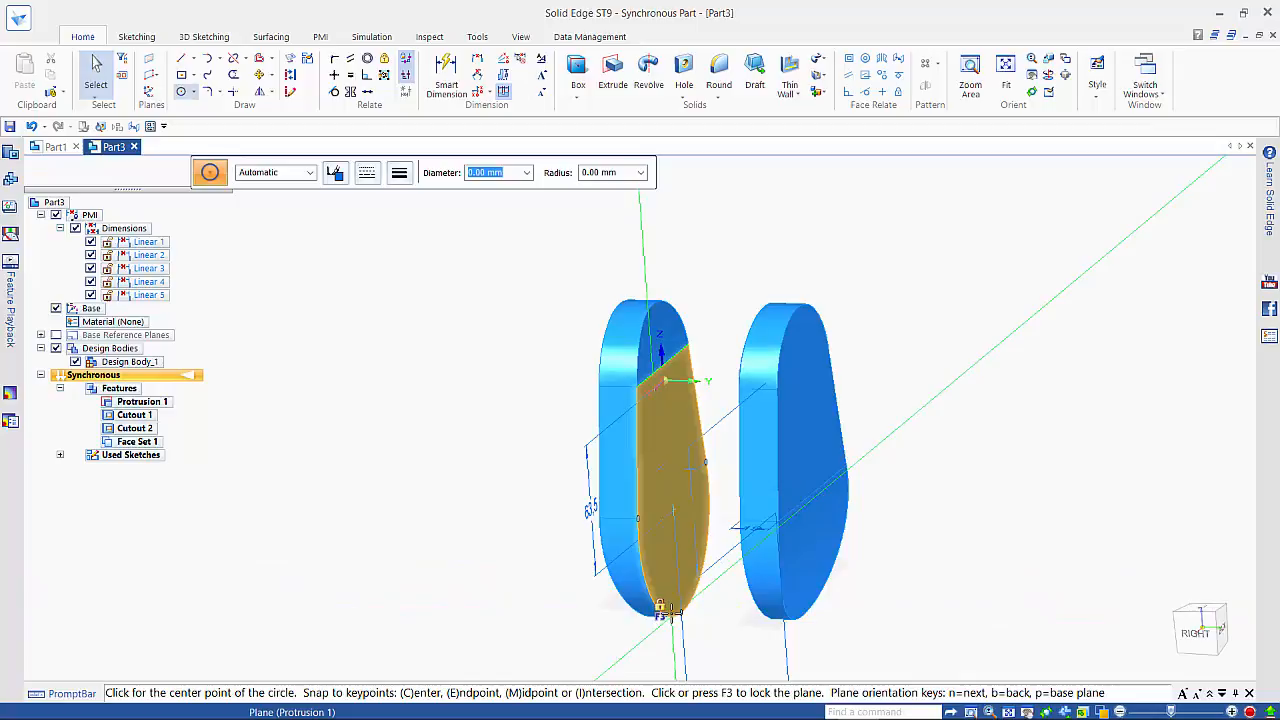
{"action": "mouse_move", "coordinate": [675, 583]}
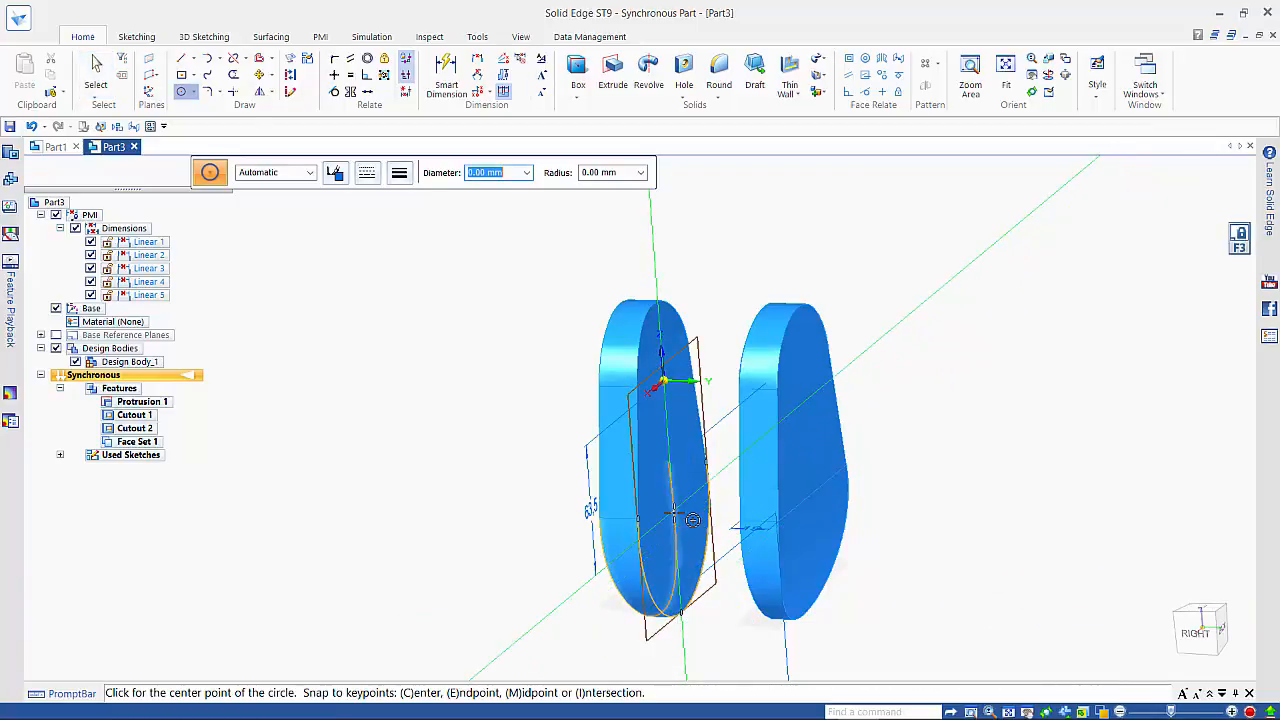
Extrude a circle on the first web's inner face into journal pin Protrusion 2
{"action": "left_click", "coordinate": [660, 500]}
{"action": "type", "text": "76"}
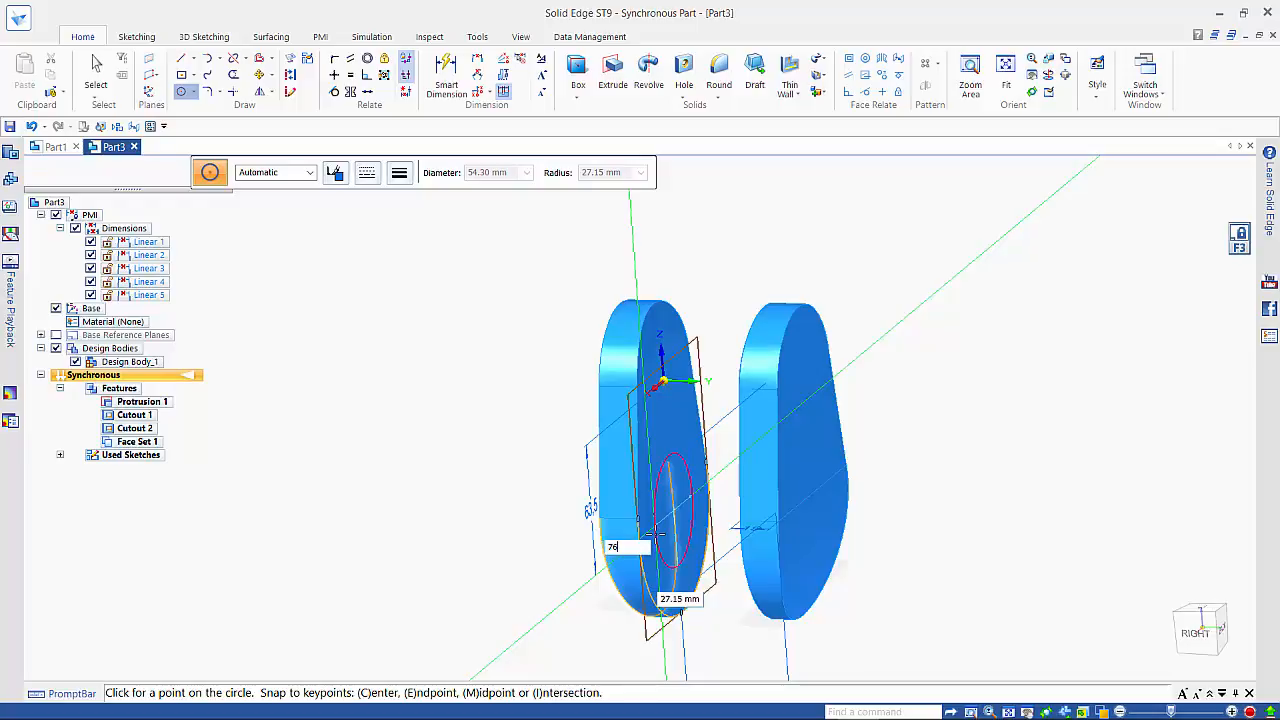
{"action": "left_click", "coordinate": [680, 545]}
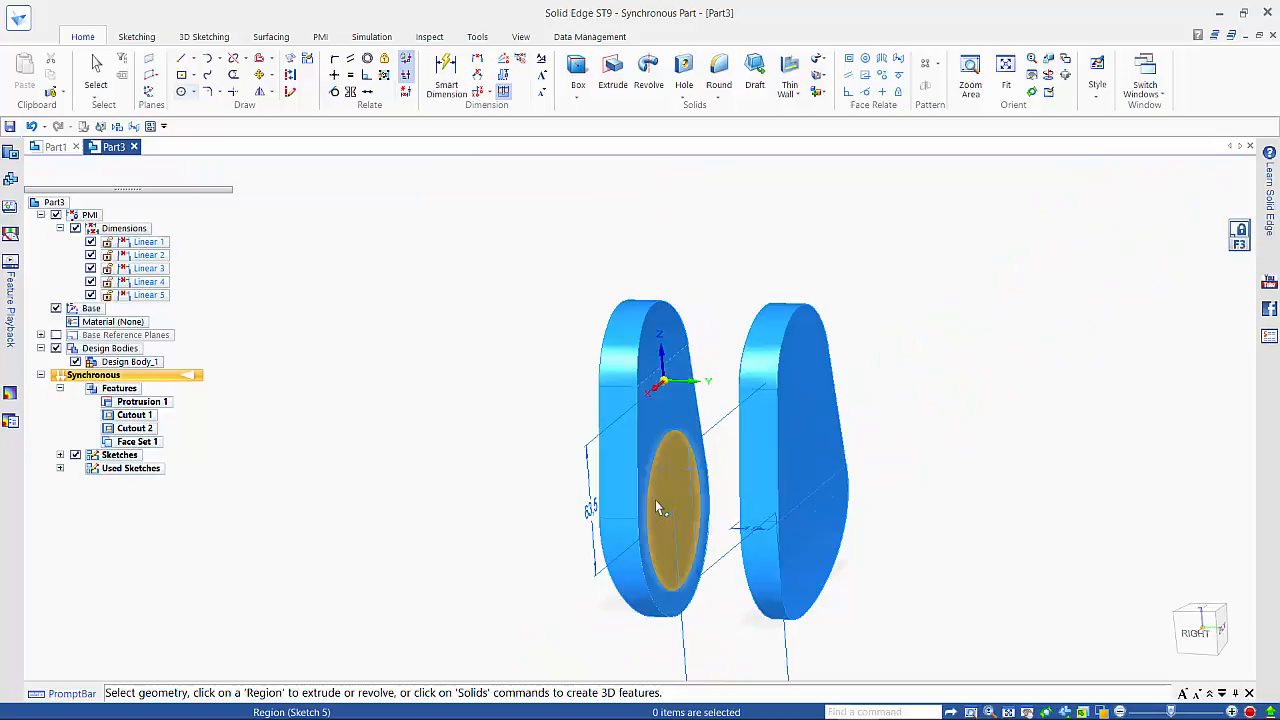
{"action": "left_click", "coordinate": [660, 500]}
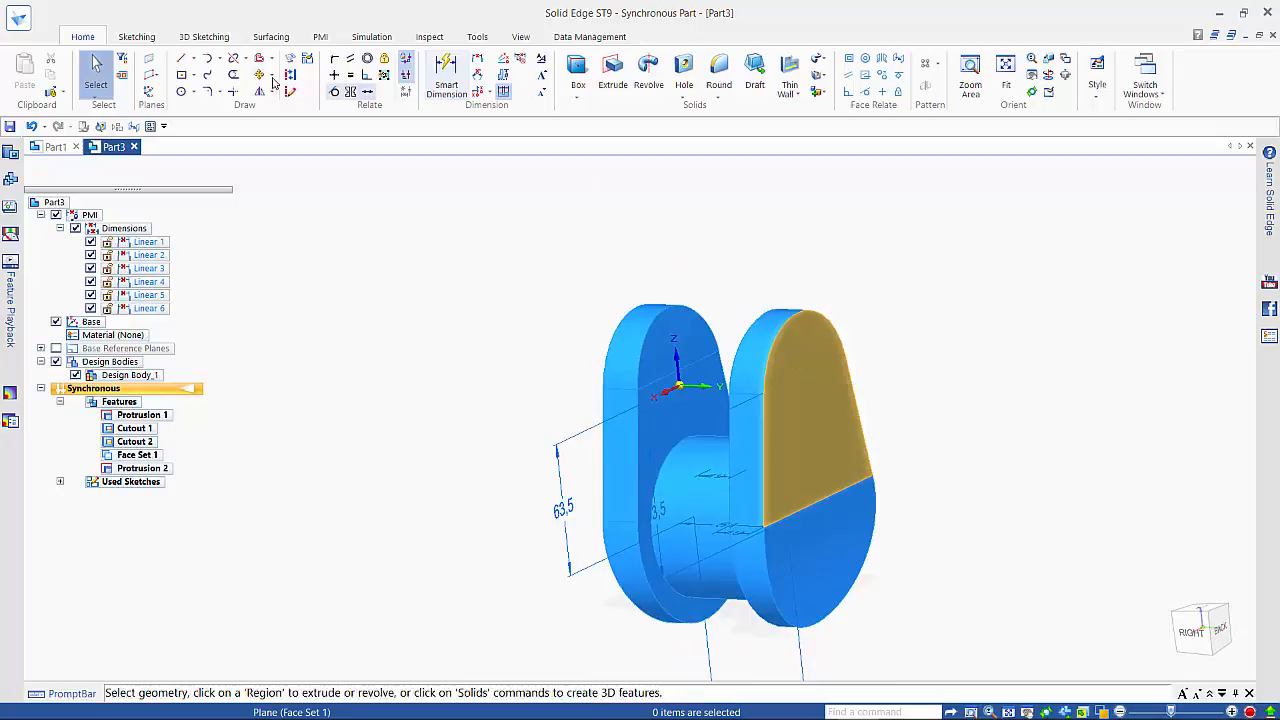
{"action": "left_click", "coordinate": [181, 91]}
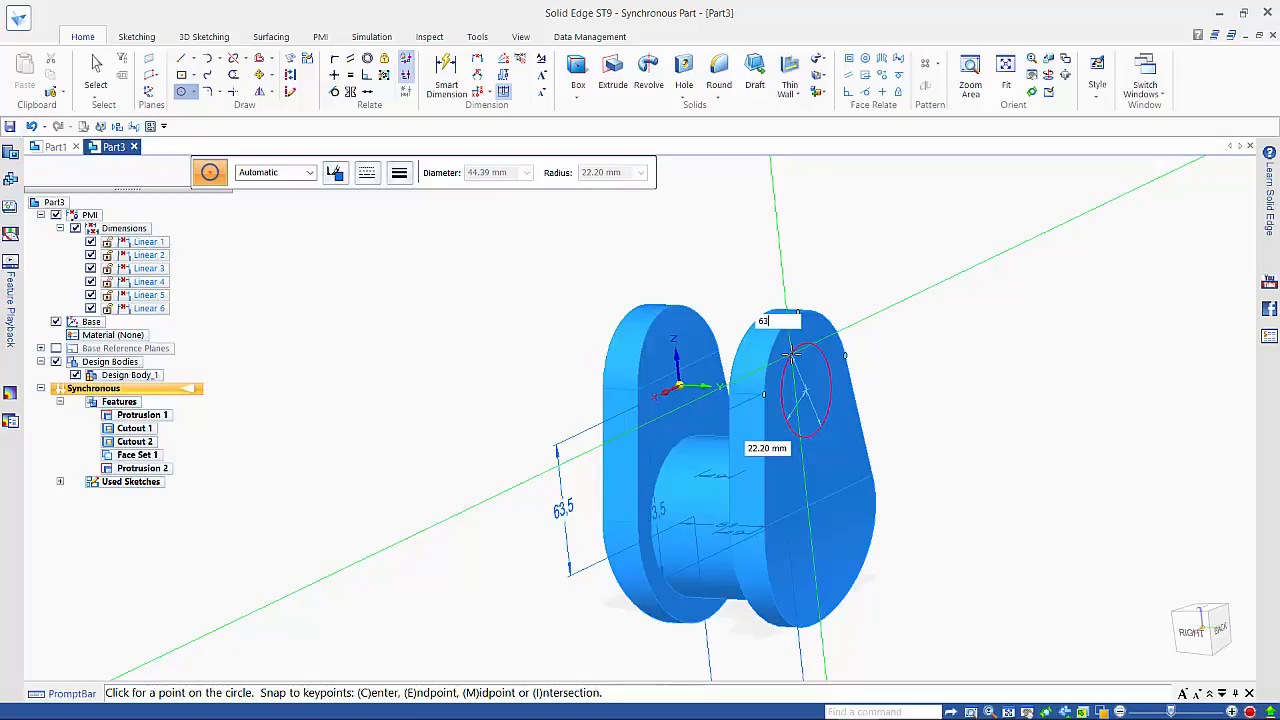
Draw a circle near the top of the second web's outer face
{"action": "left_click", "coordinate": [788, 385]}
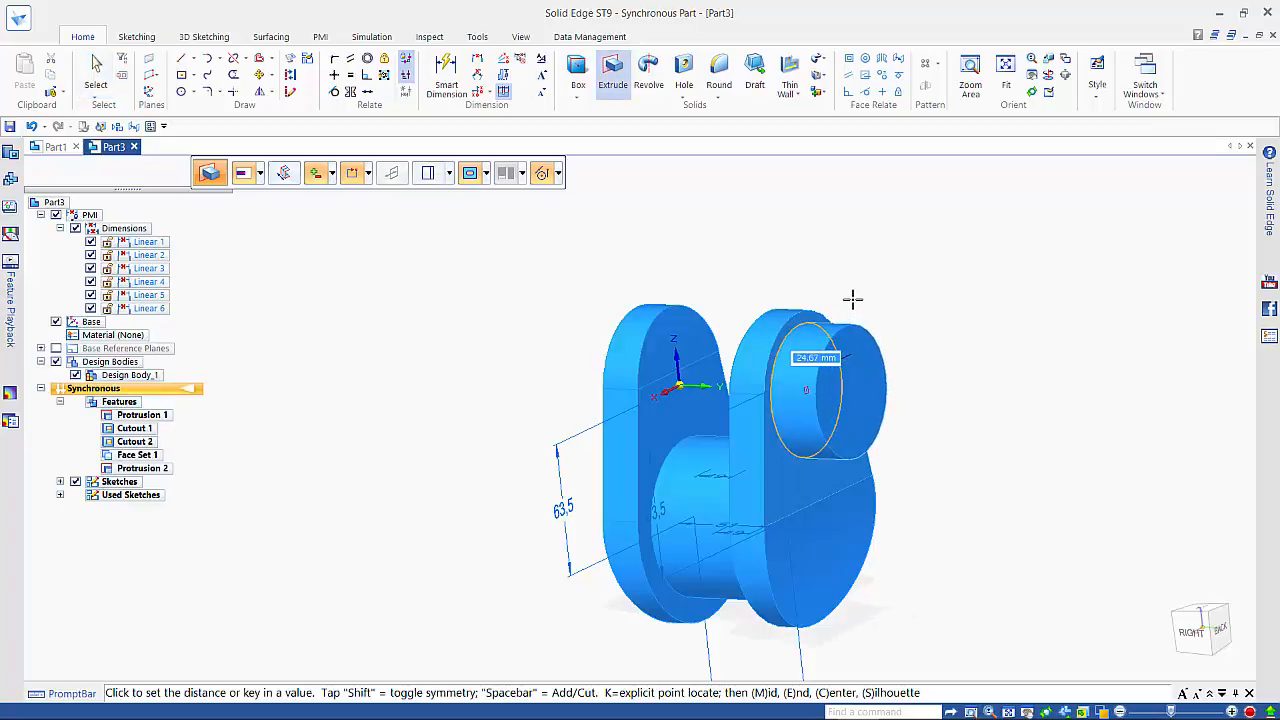
Extrude the outer-face circle outward into crankpin Protrusion 3
{"action": "left_click", "coordinate": [806, 390]}
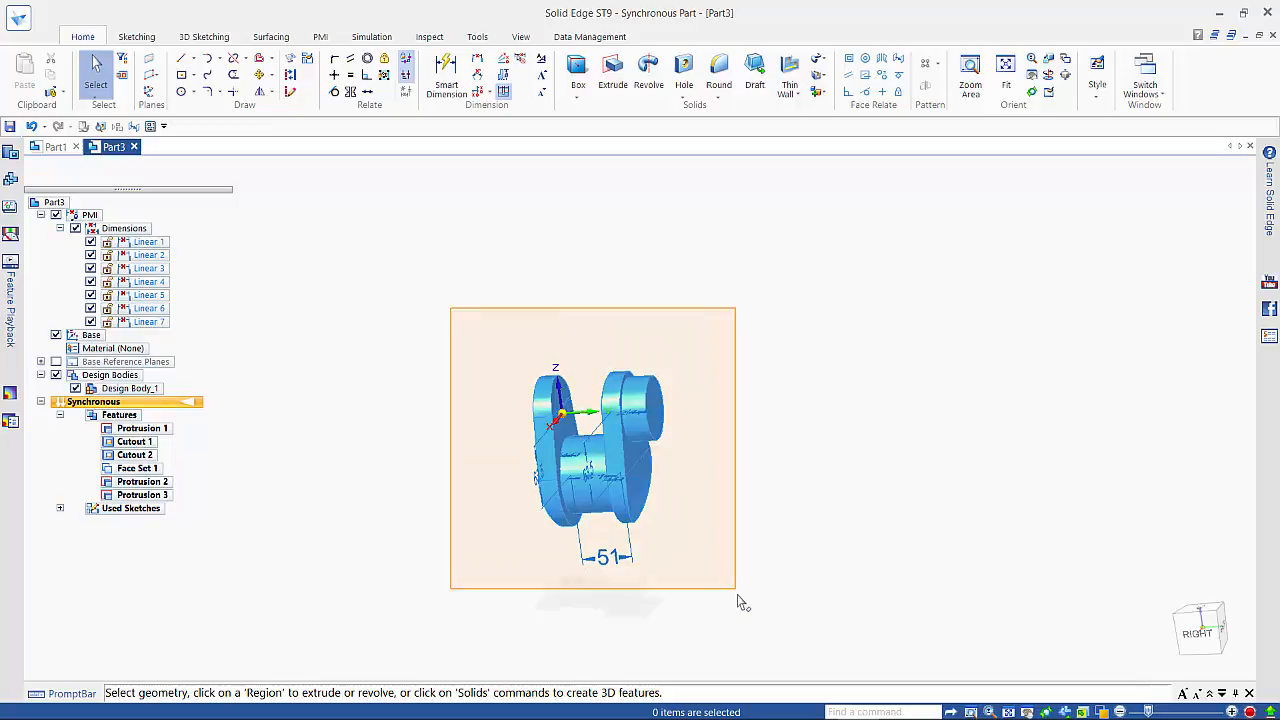
Select the complete crank throw and place a copy to its right as Face Set 2
{"action": "left_click", "coordinate": [592, 450]}
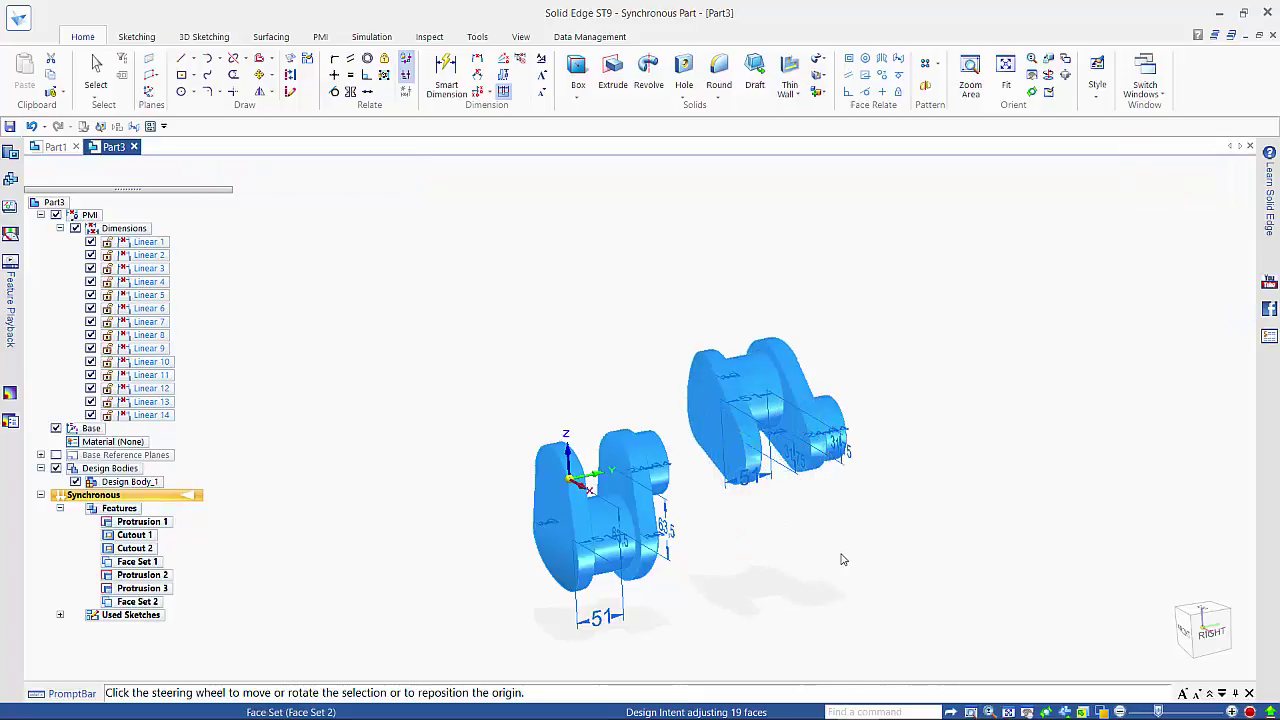
Copy the throw again as Face Set 3 and rotate it about its journal axis
{"action": "left_click", "coordinate": [765, 410]}
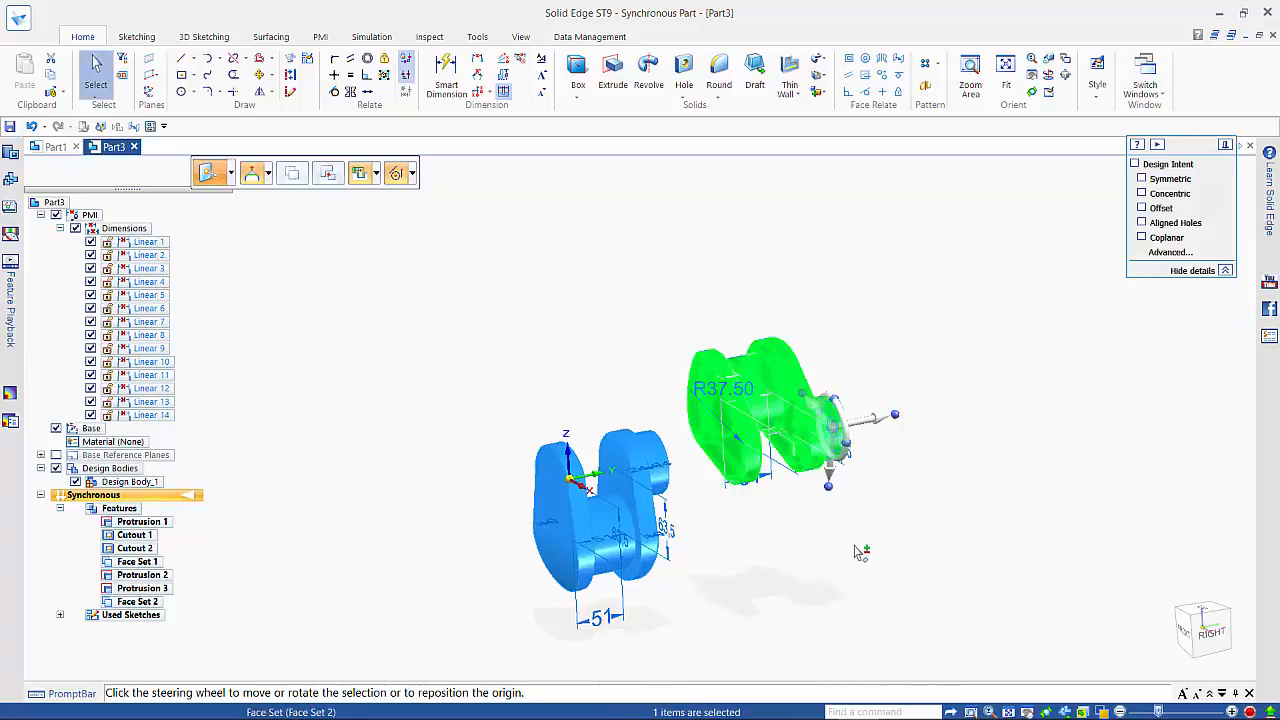
{"action": "left_click", "coordinate": [293, 173]}
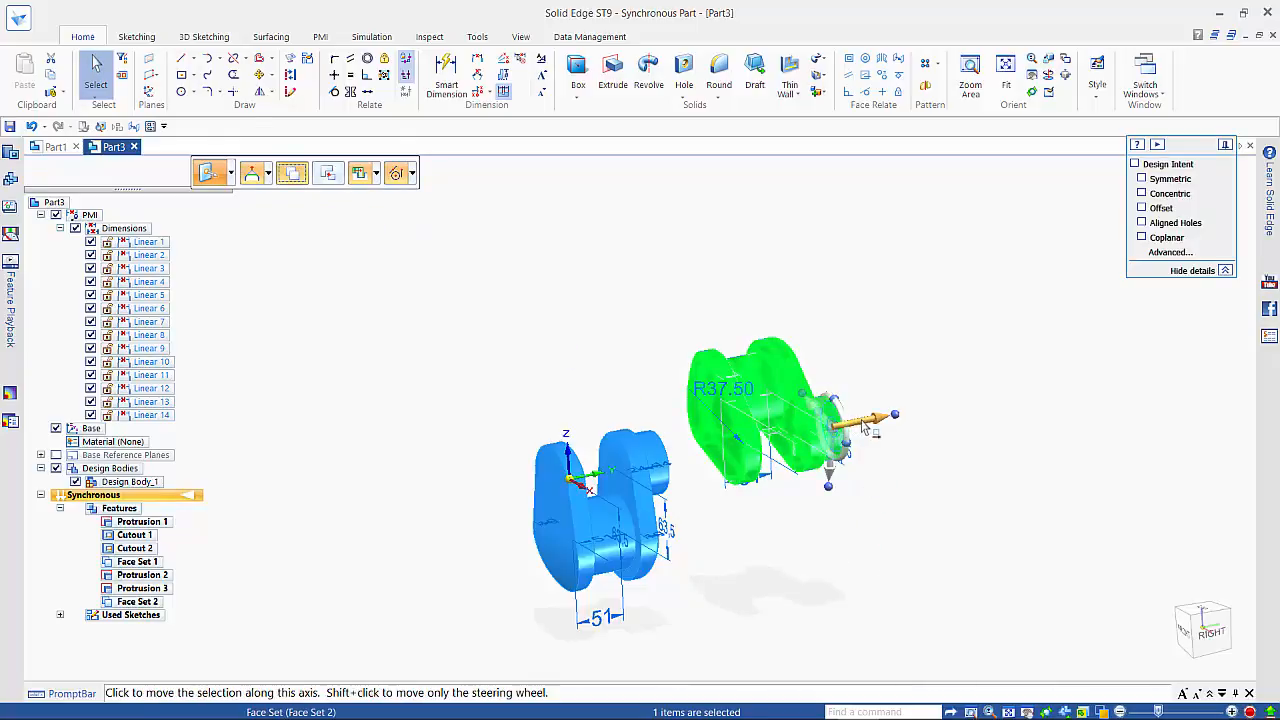
{"action": "left_click", "coordinate": [895, 414]}
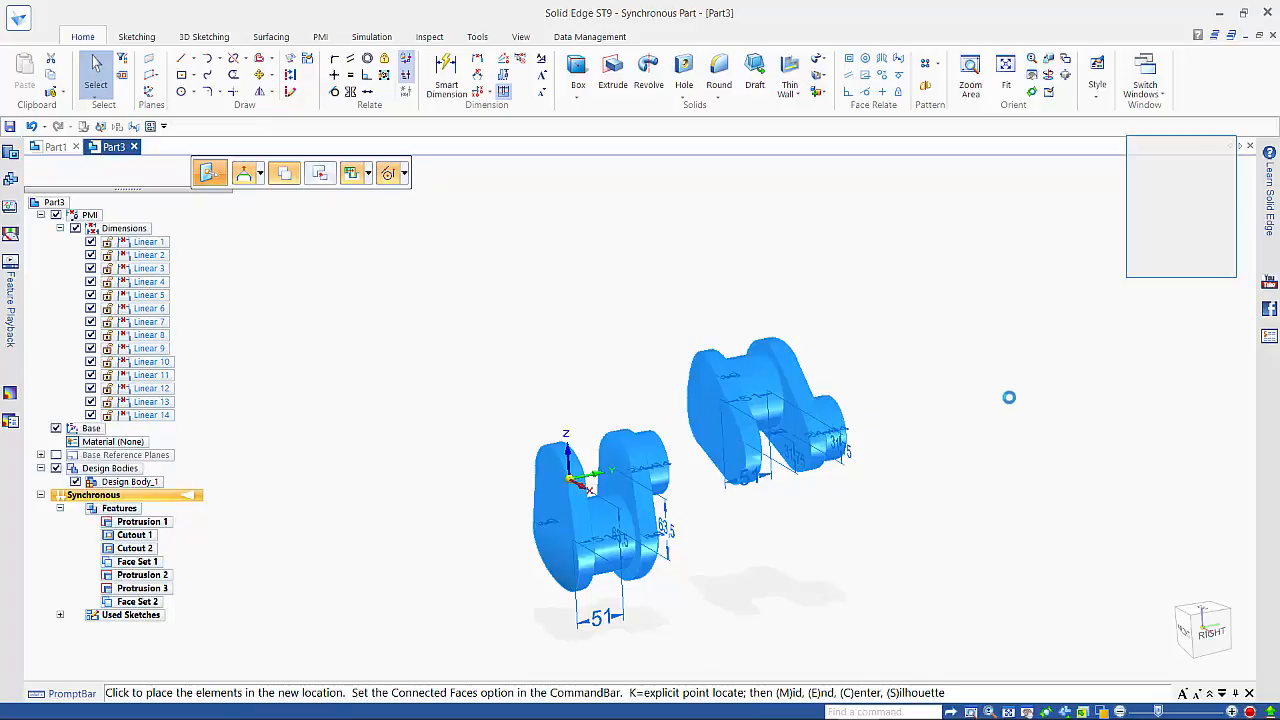
{"action": "mouse_move", "coordinate": [1025, 400]}
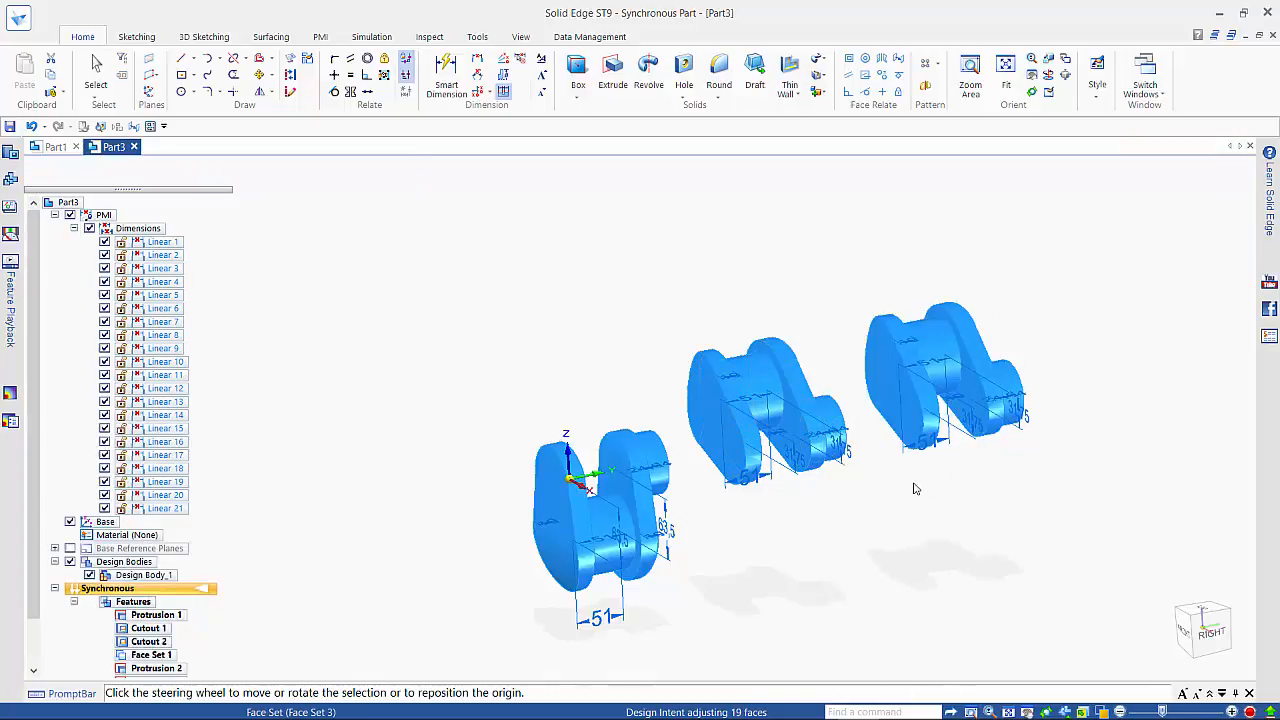
{"action": "left_click", "coordinate": [945, 380]}
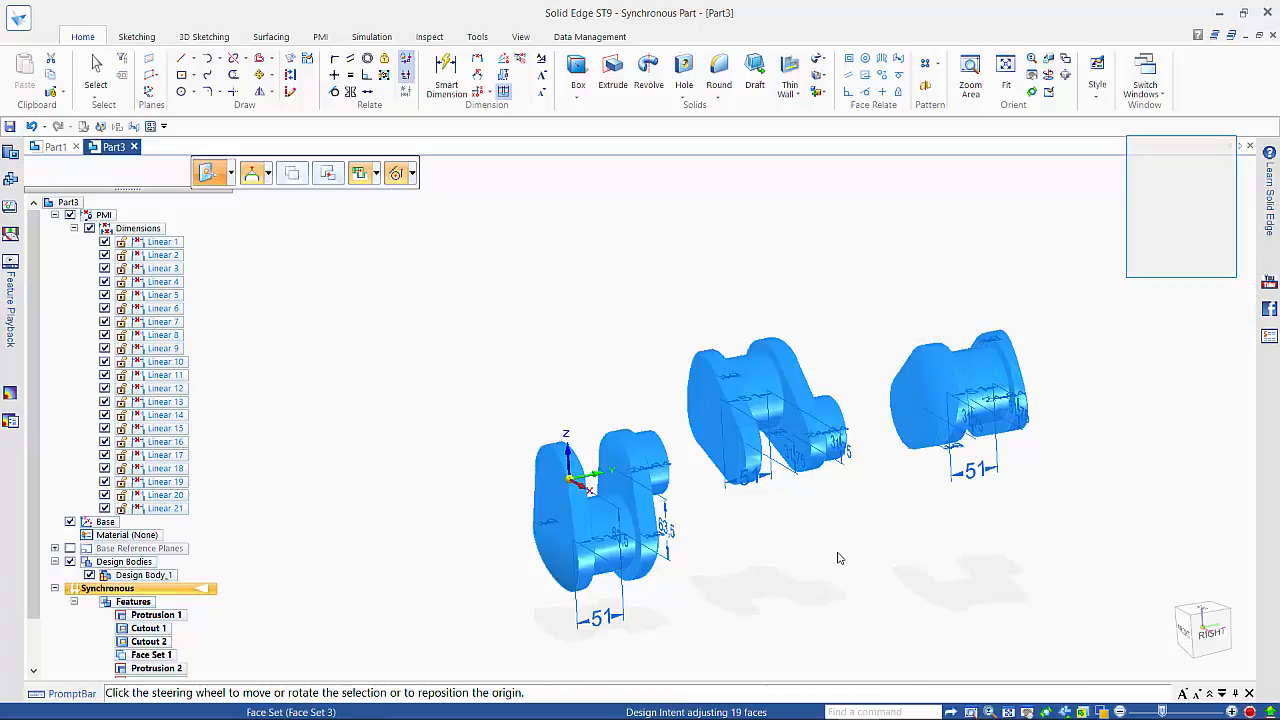
{"action": "left_click", "coordinate": [960, 400]}
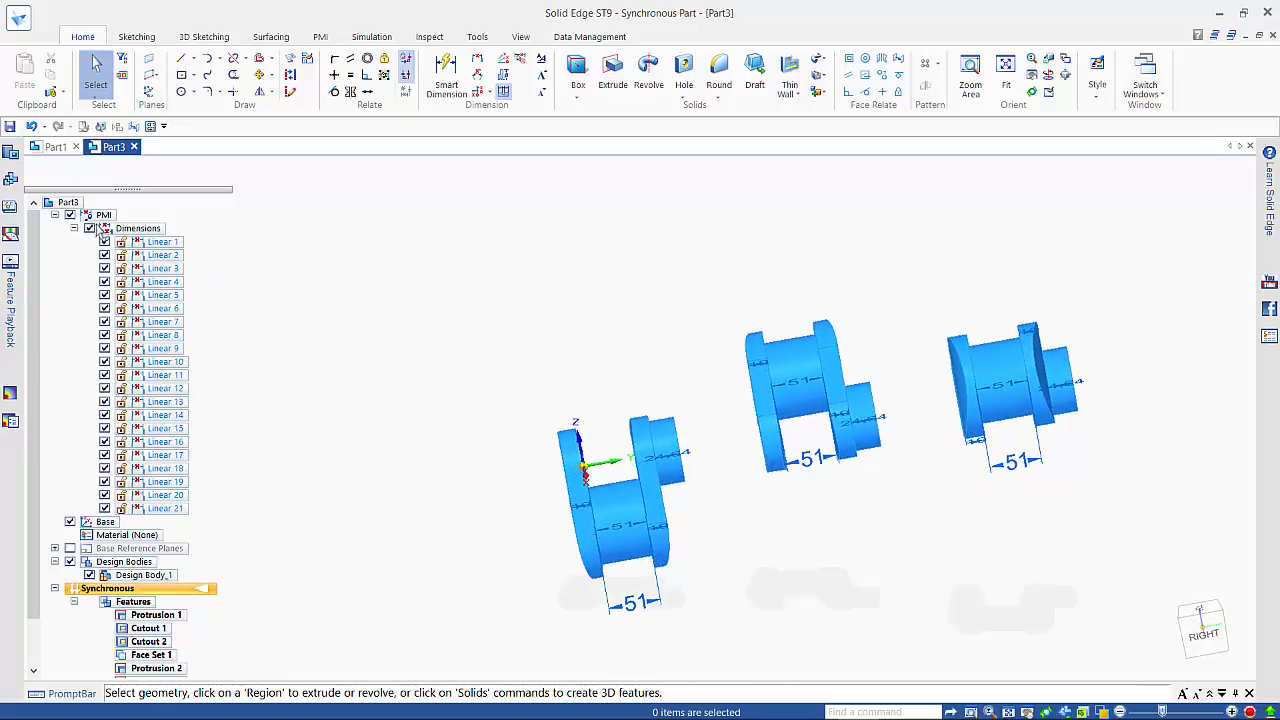
Hide existing dimensions and dimension the throw pin spacings as 105,84 and 106,75
{"action": "left_click", "coordinate": [89, 228]}
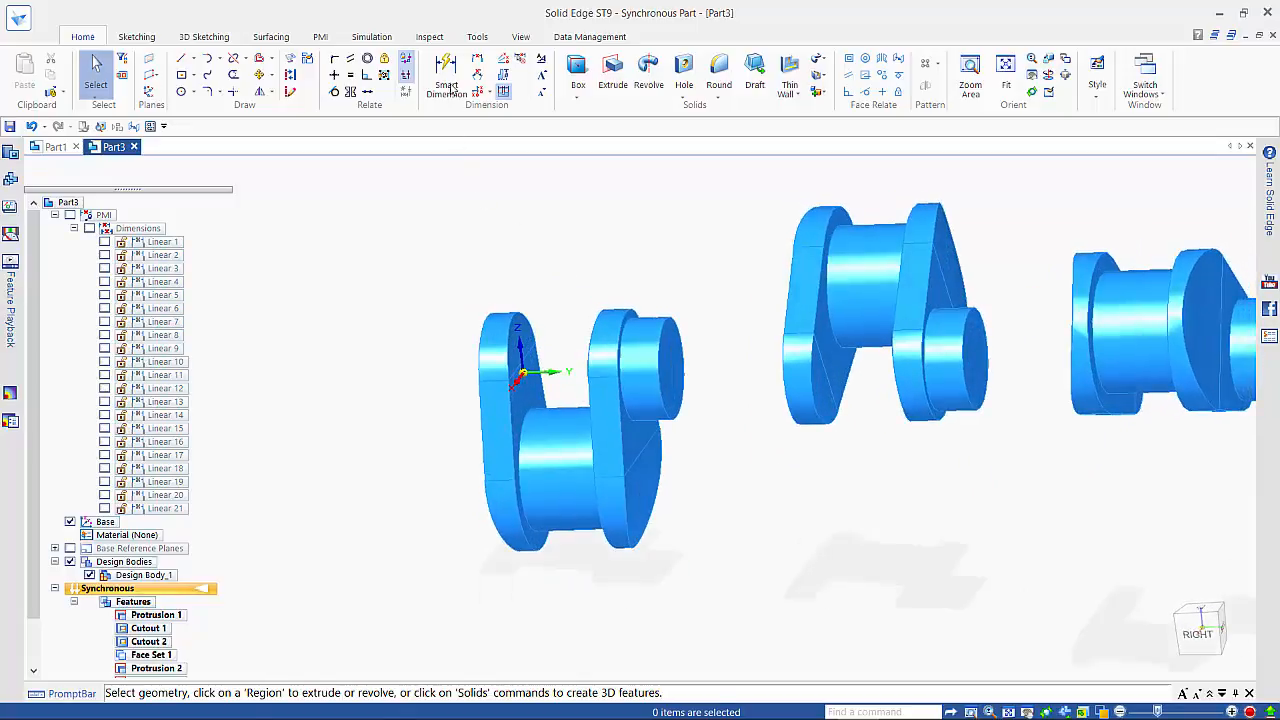
{"action": "left_click", "coordinate": [446, 70]}
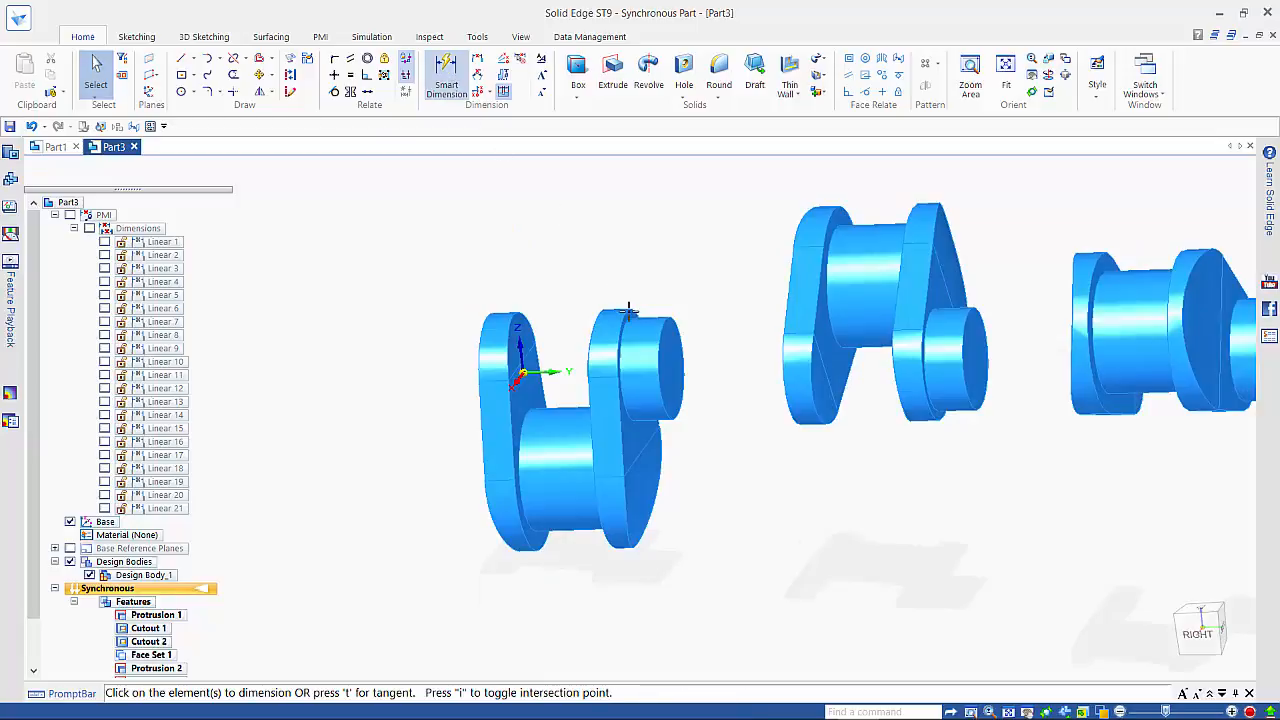
{"action": "left_click", "coordinate": [628, 315]}
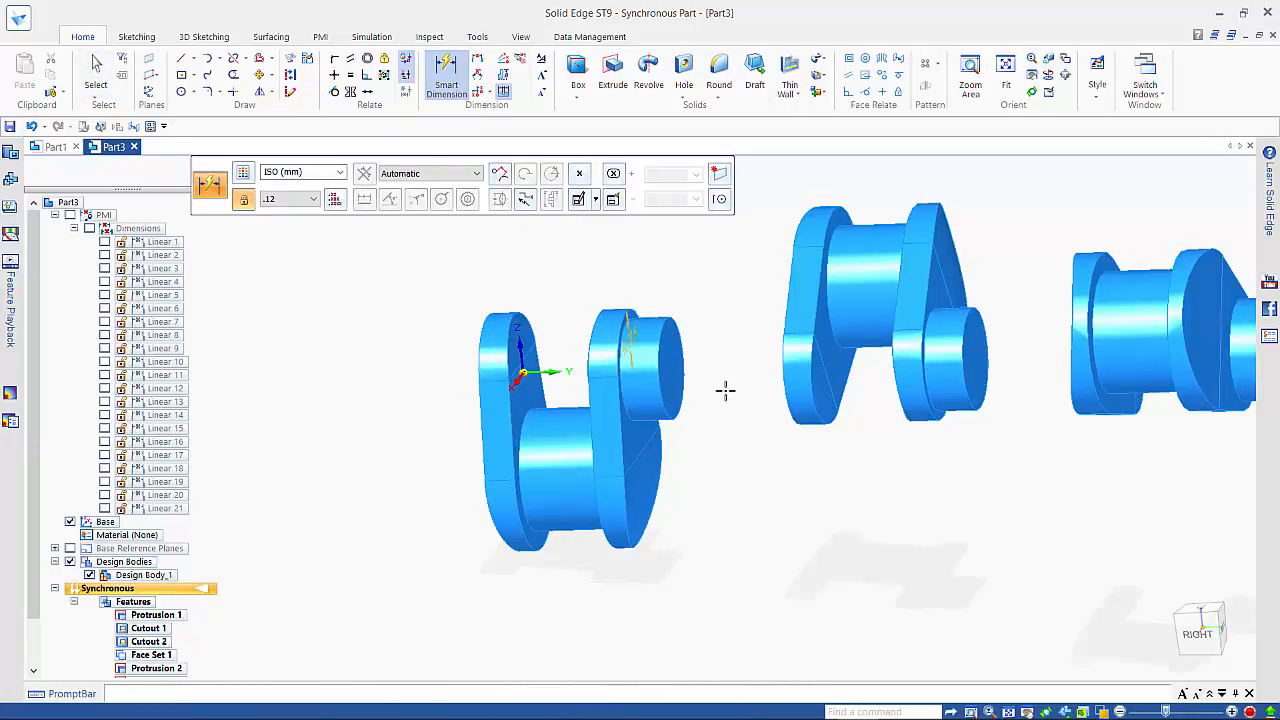
{"action": "left_click", "coordinate": [810, 415]}
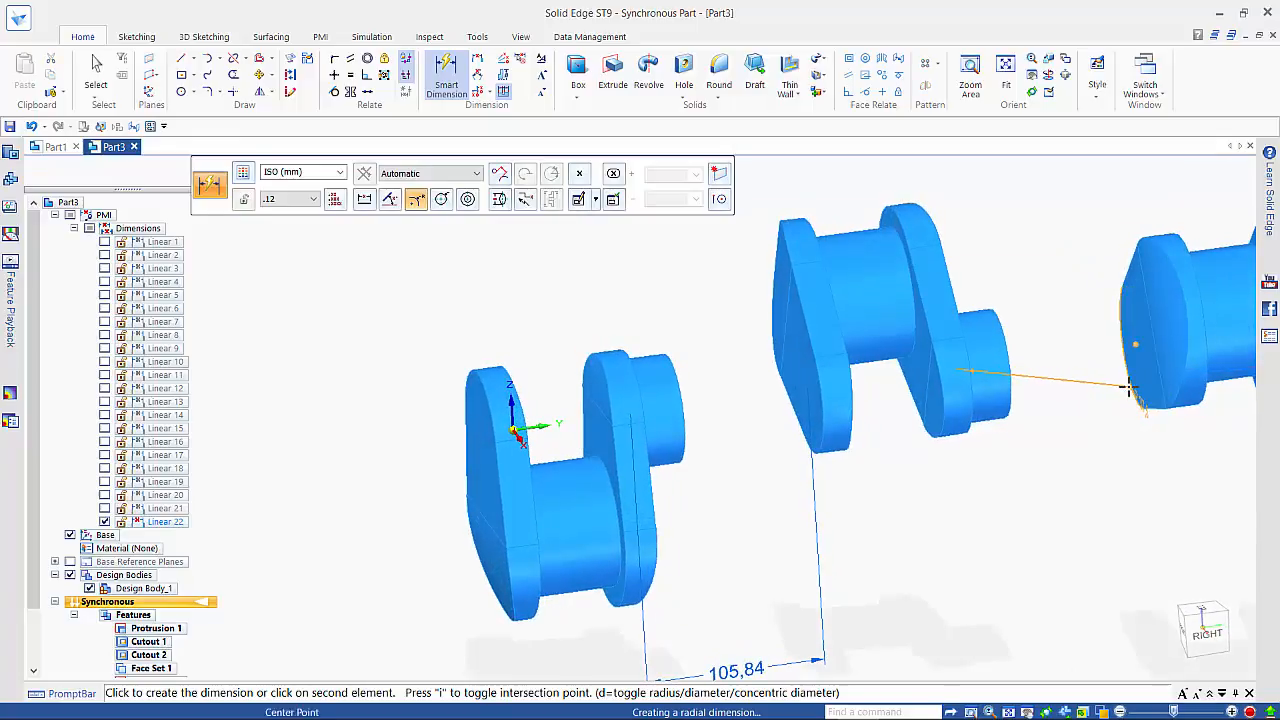
{"action": "left_click", "coordinate": [1135, 388]}
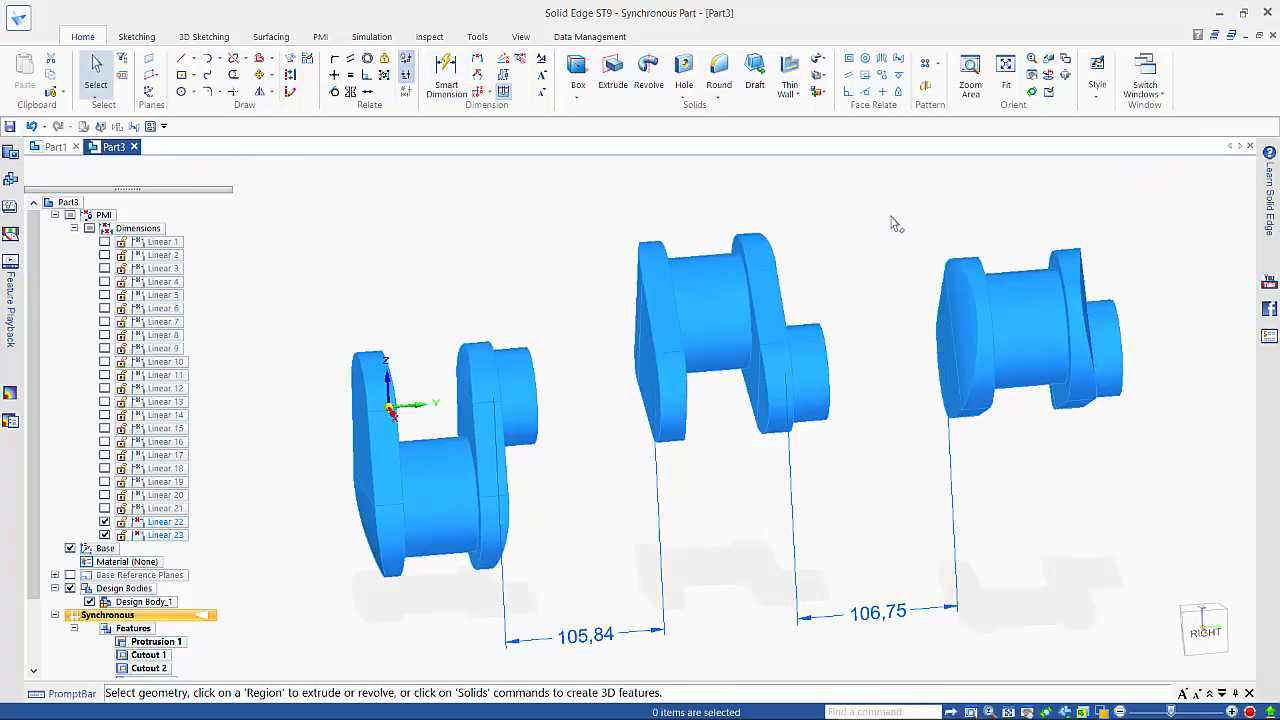
{"action": "mouse_move", "coordinate": [1167, 474]}
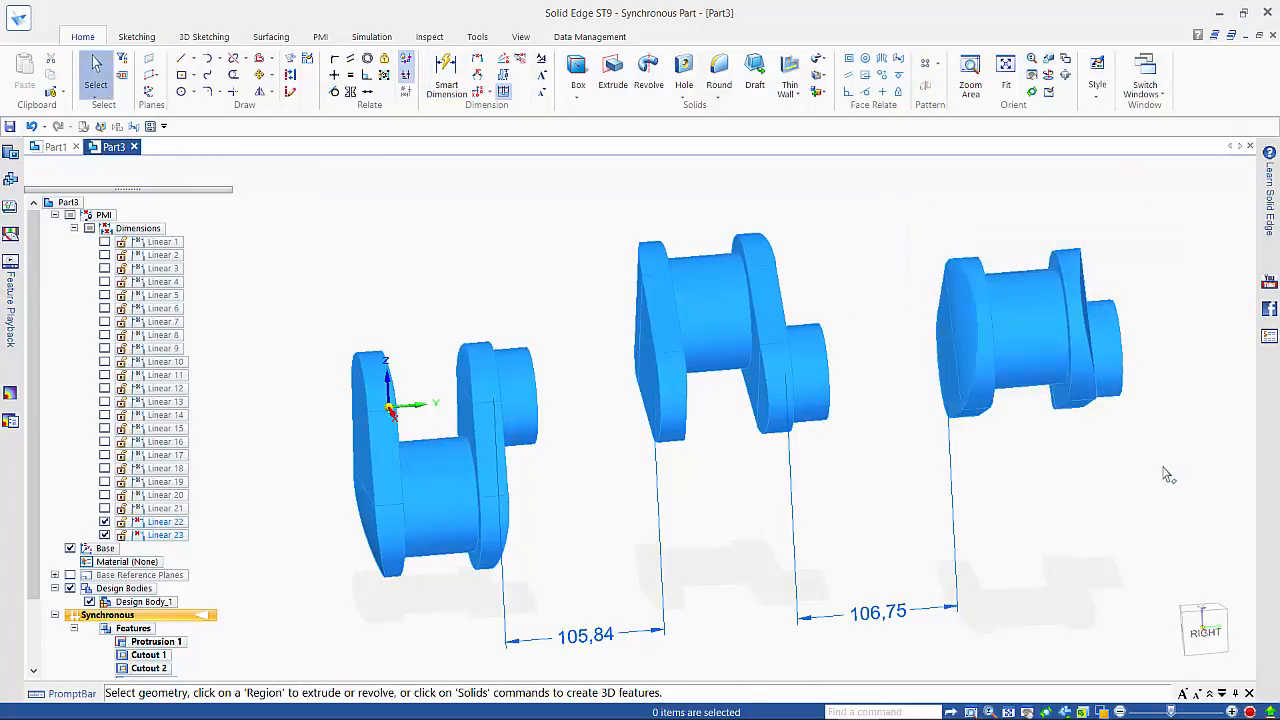
Change the 106,75 and 105,84 spacing dimensions to 55 and select both copied throws
{"action": "left_click", "coordinate": [1030, 330]}
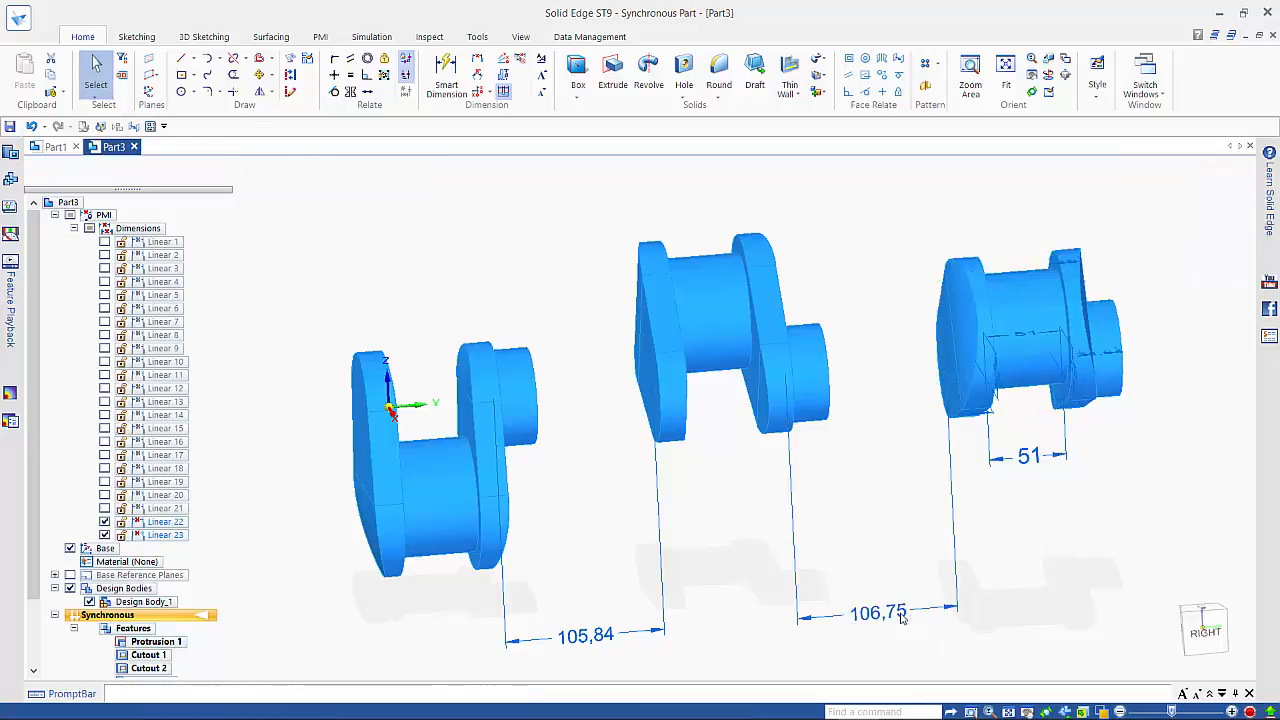
{"action": "left_click", "coordinate": [876, 613]}
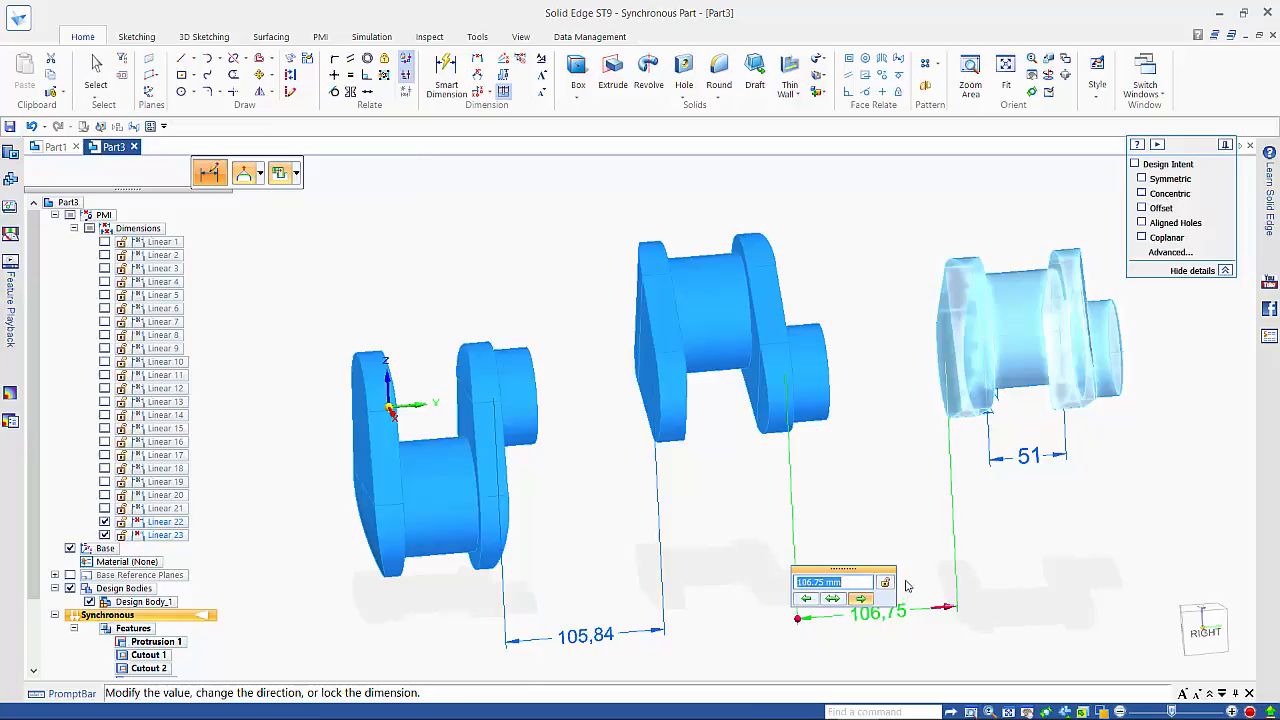
{"action": "mouse_move", "coordinate": [905, 508]}
{"action": "type", "text": "55"}
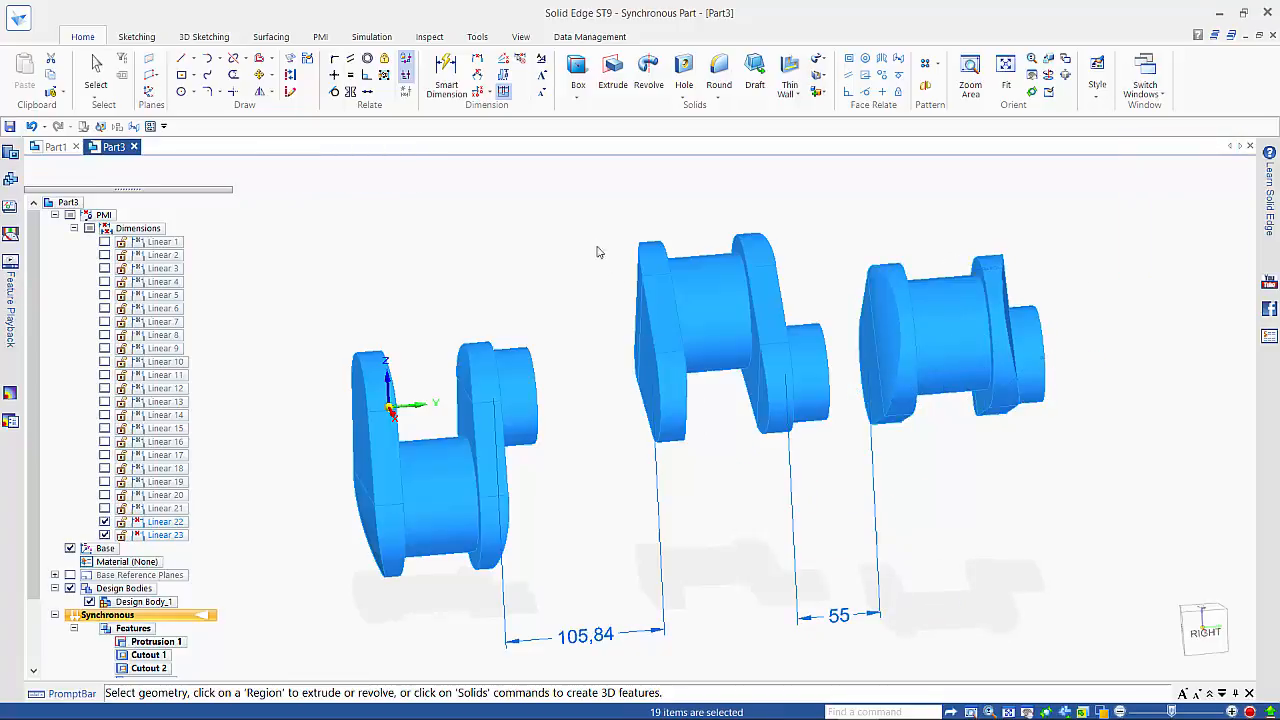
{"action": "left_click_drag", "start_coordinate": [595, 200], "coordinate": [1115, 490]}
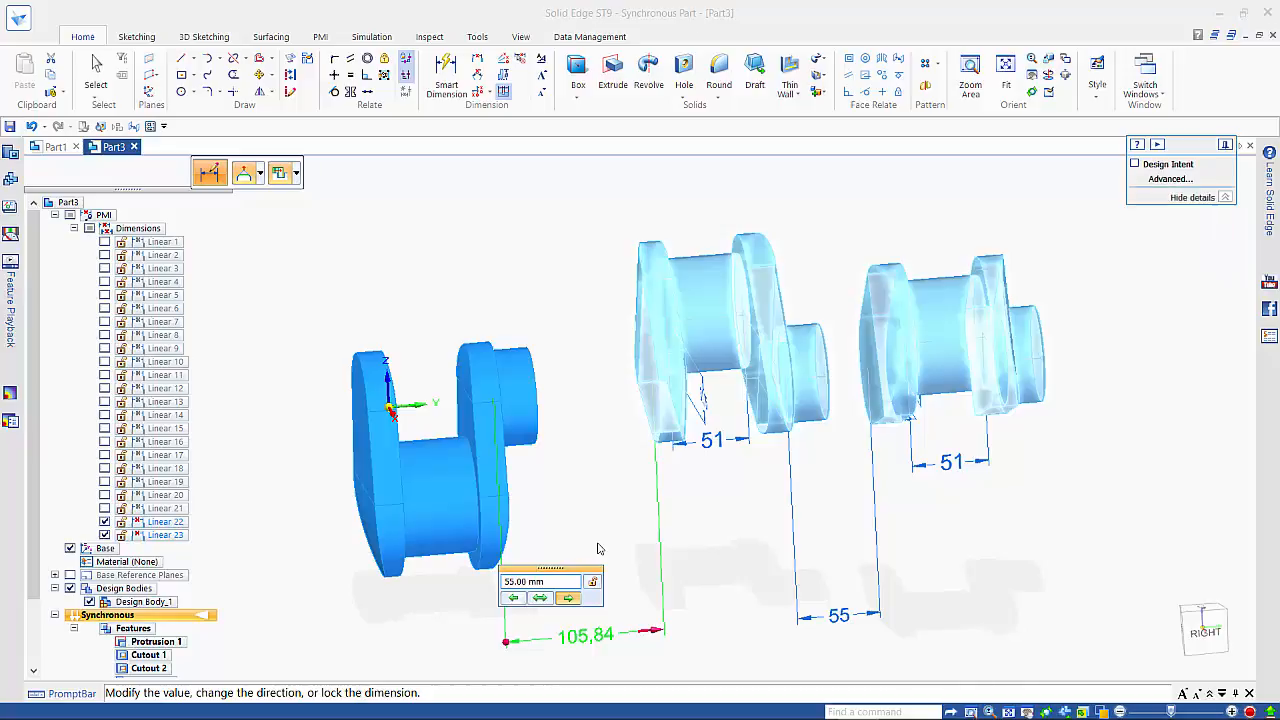
{"action": "left_click", "coordinate": [567, 597]}
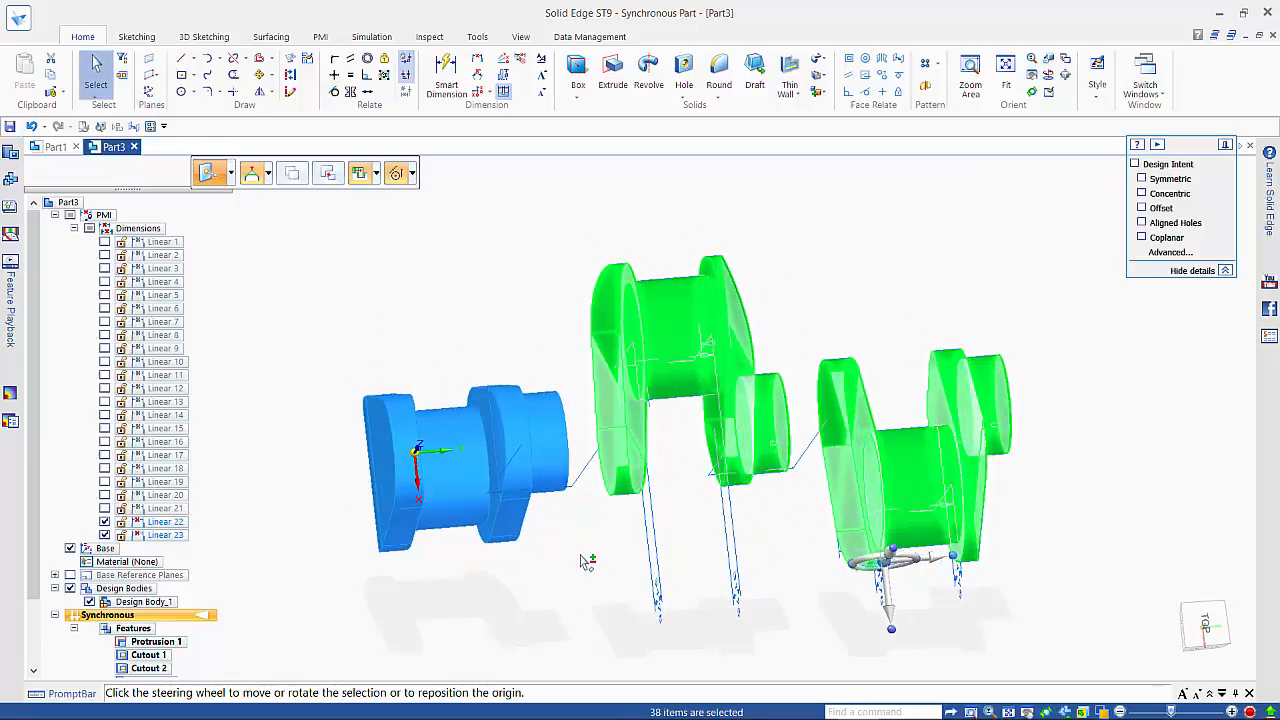
Butt the three throws together into one crankshaft and hide the dimensions
{"action": "left_click", "coordinate": [585, 560]}
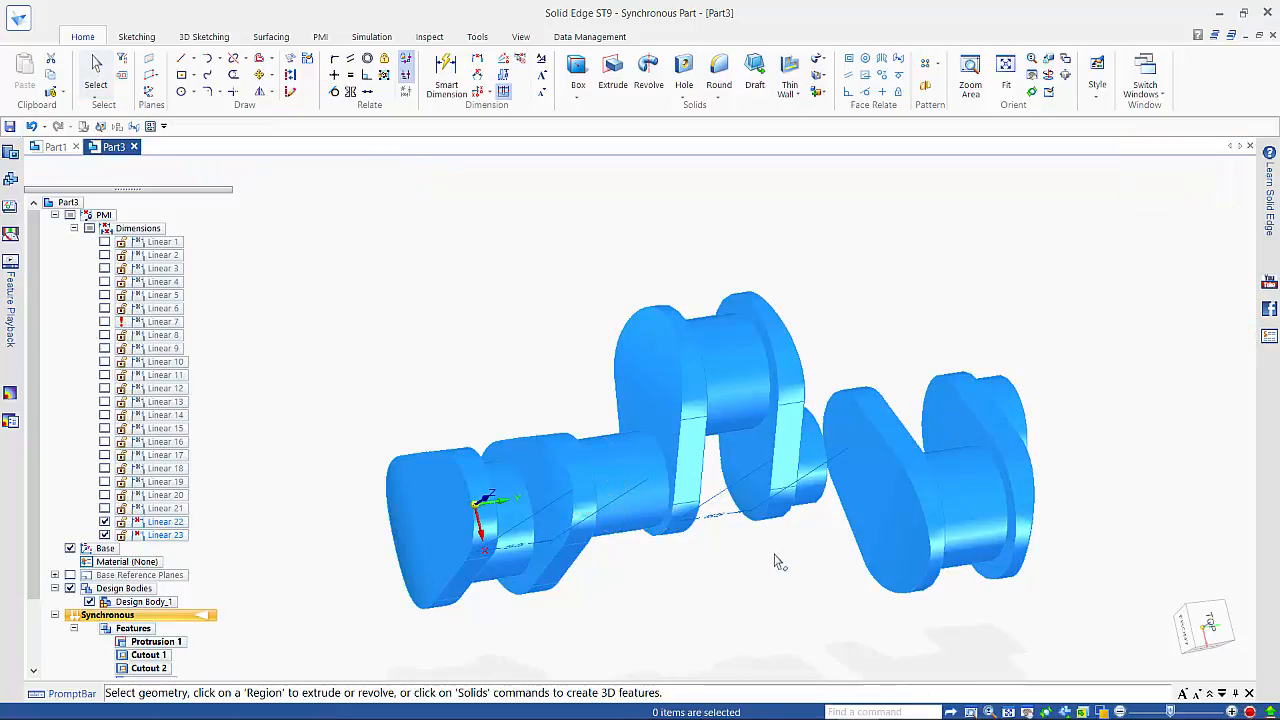
{"action": "mouse_move", "coordinate": [815, 500]}
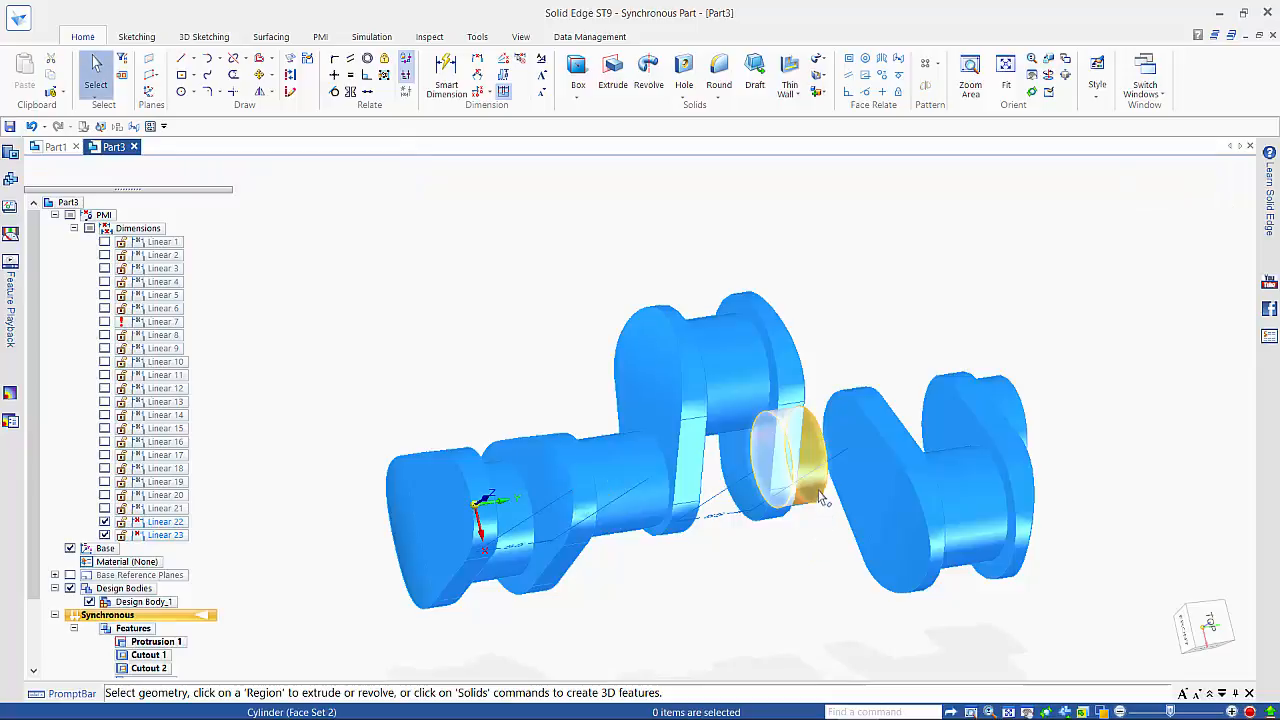
{"action": "left_click_drag", "start_coordinate": [820, 500], "coordinate": [790, 460]}
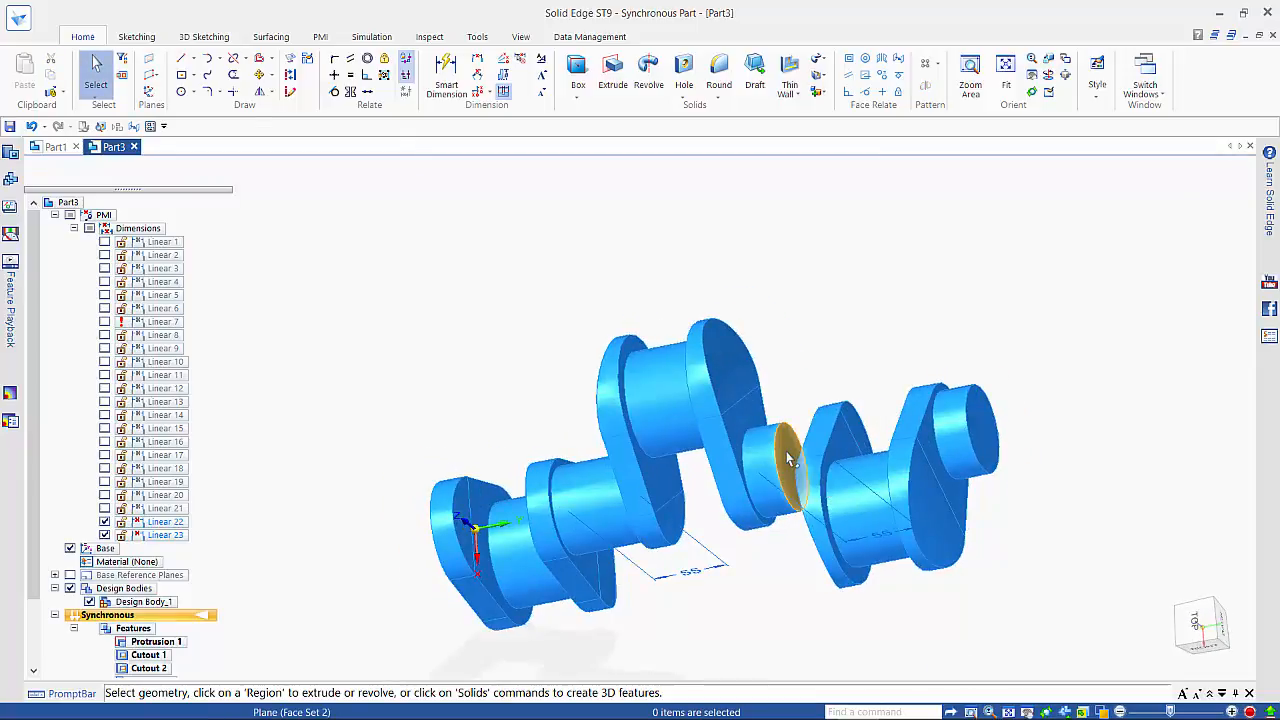
{"action": "left_click", "coordinate": [790, 460]}
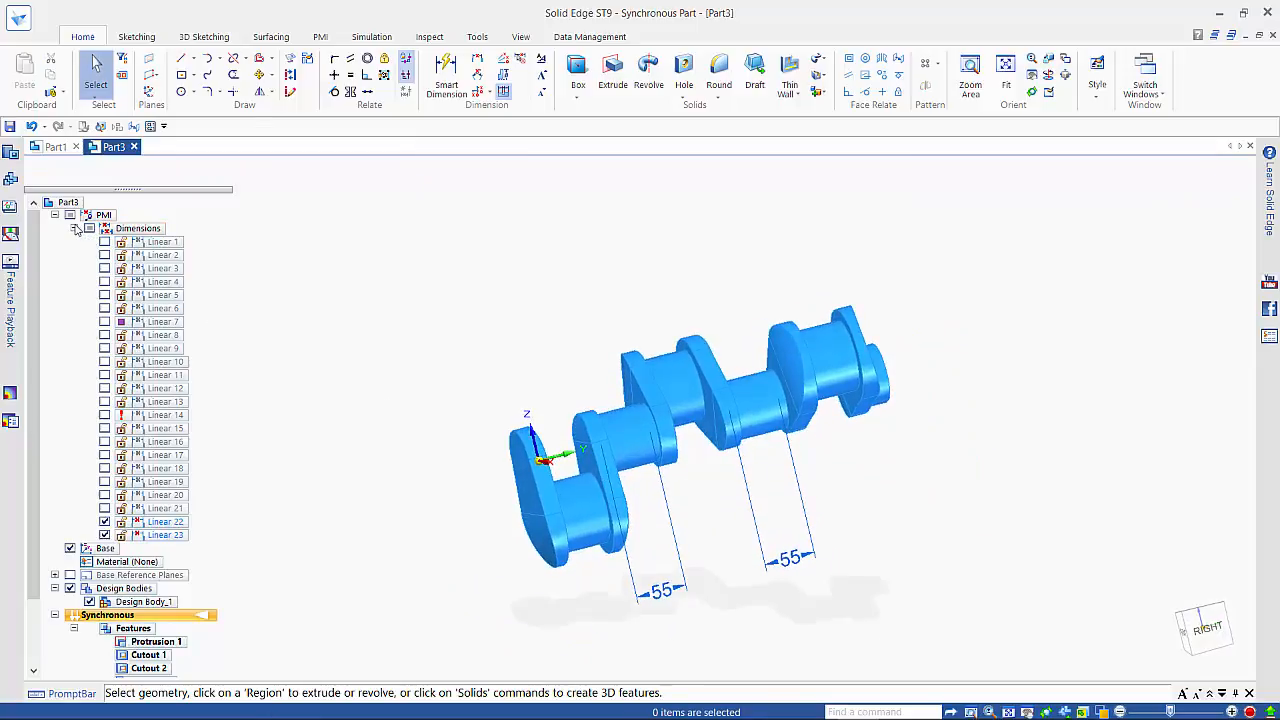
{"action": "left_click", "coordinate": [89, 228]}
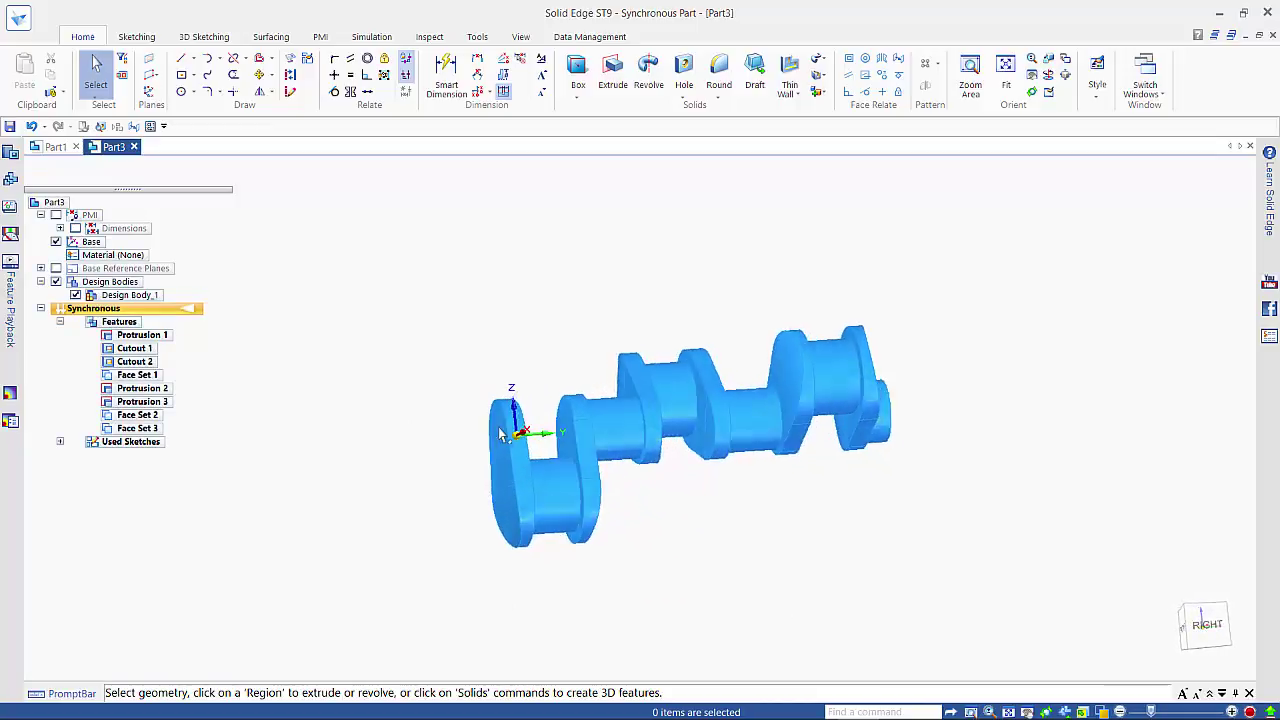
Display all PMI Dimensions, showing the 51 and 55 spacings, and view the crankshaft from the side
{"action": "left_click_drag", "start_coordinate": [690, 430], "coordinate": [680, 460]}
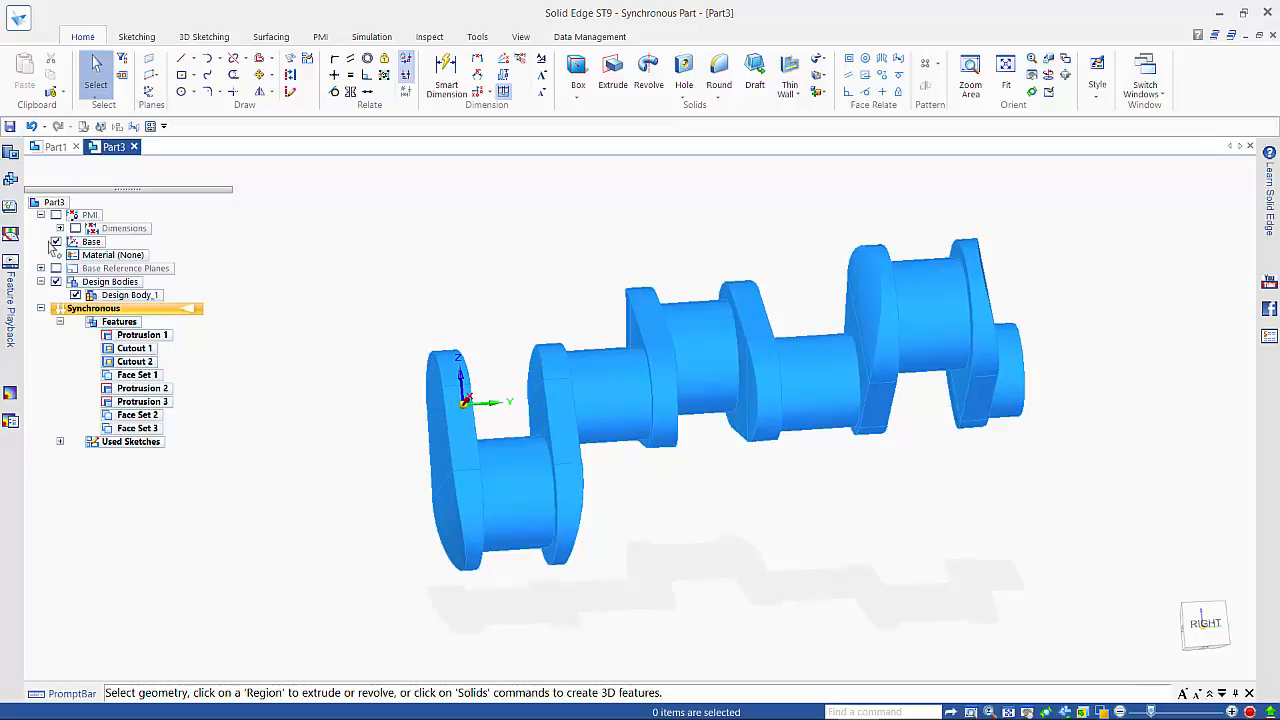
{"action": "left_click", "coordinate": [56, 242]}
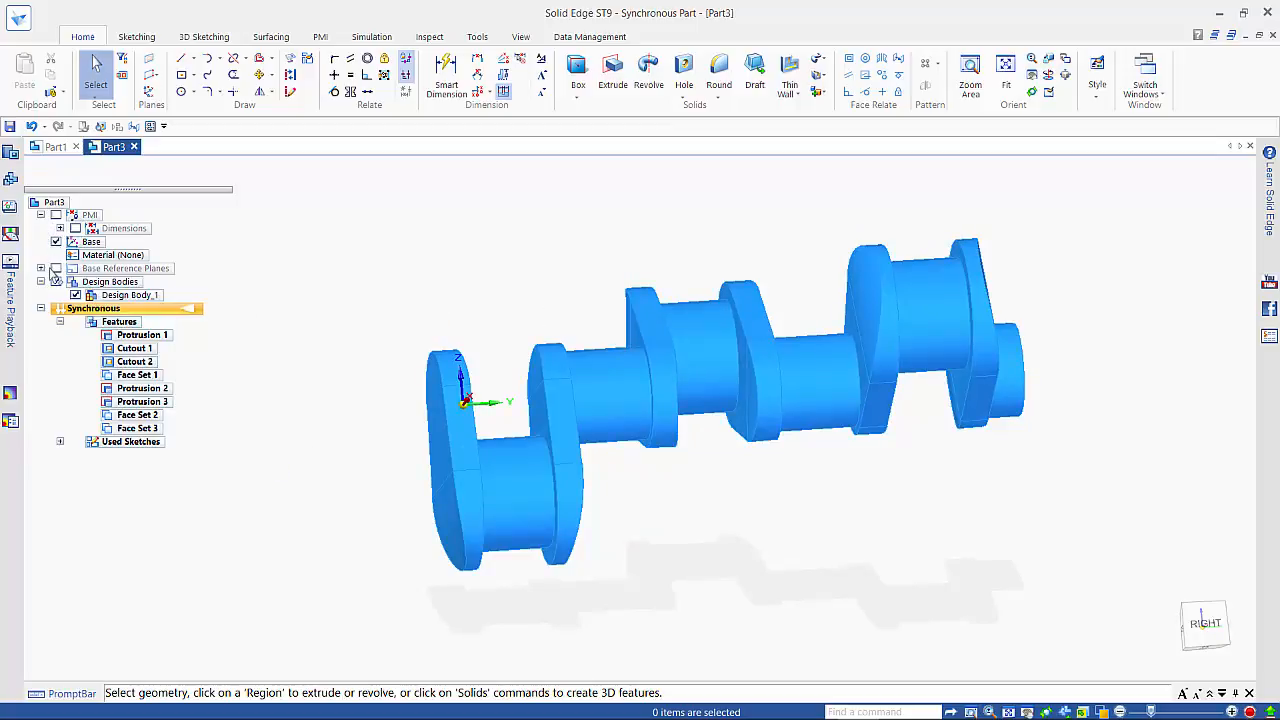
{"action": "left_click", "coordinate": [59, 242]}
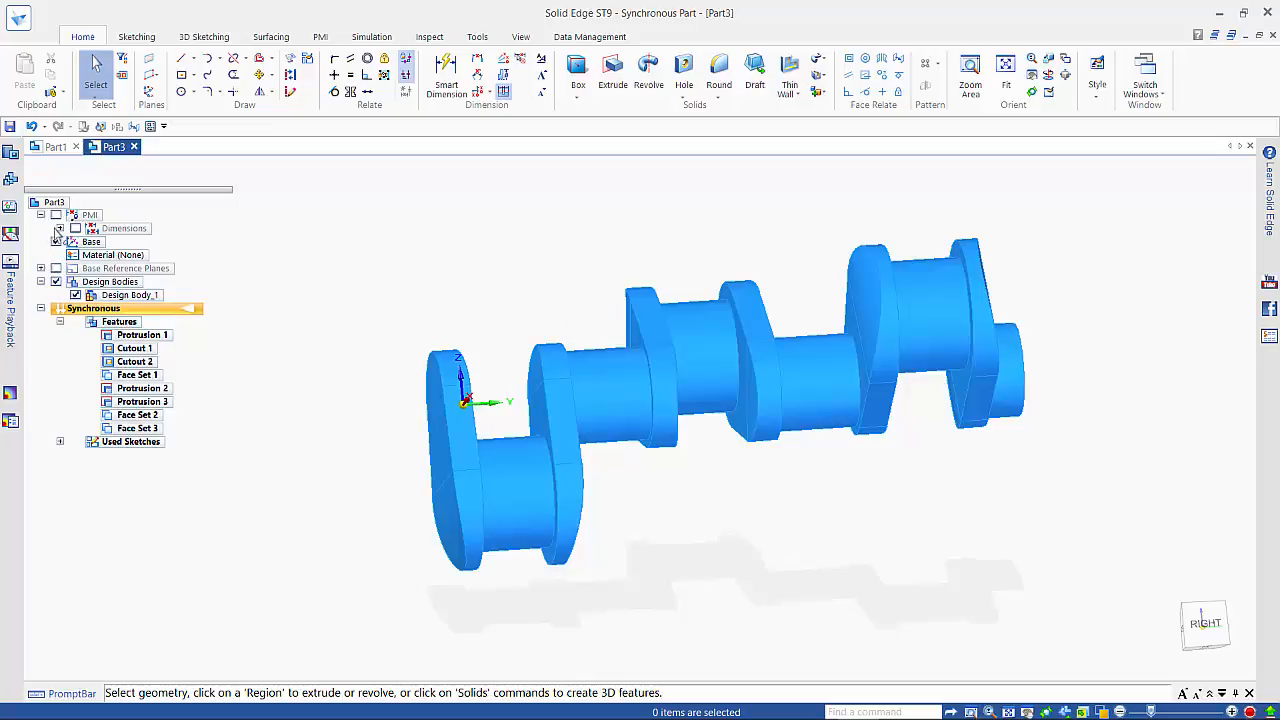
{"action": "left_click", "coordinate": [74, 228]}
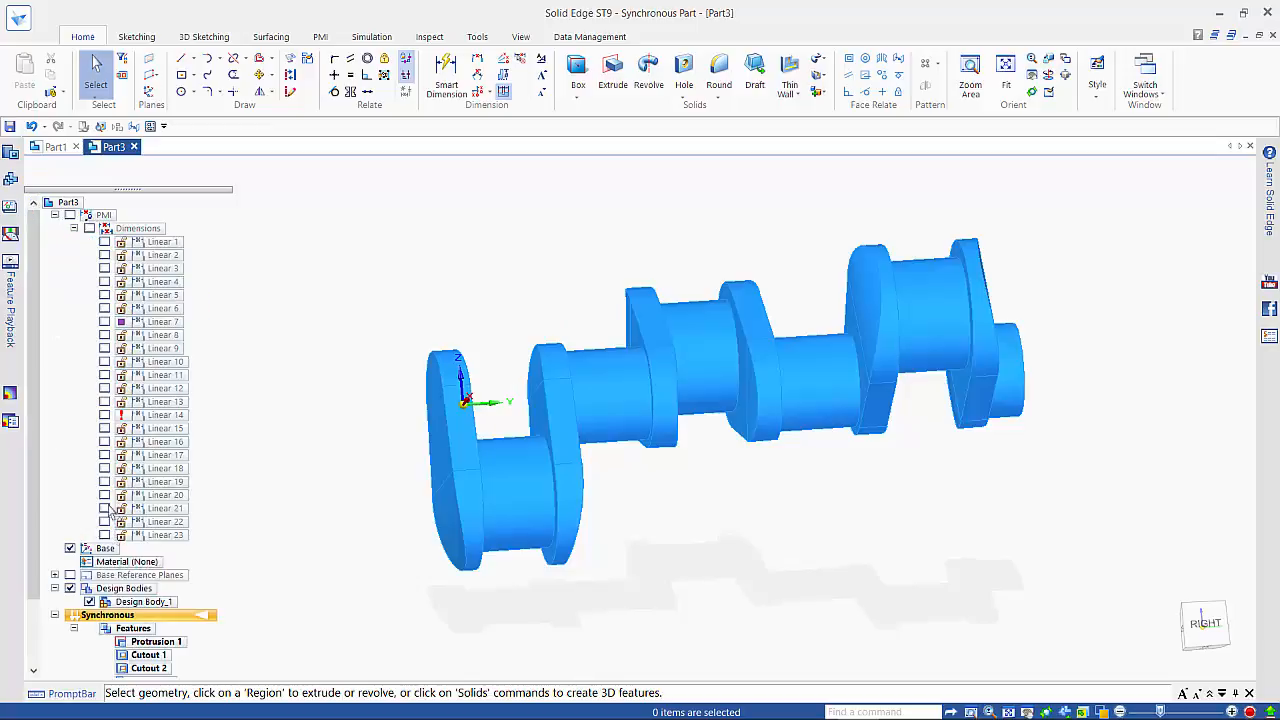
{"action": "left_click", "coordinate": [89, 228]}
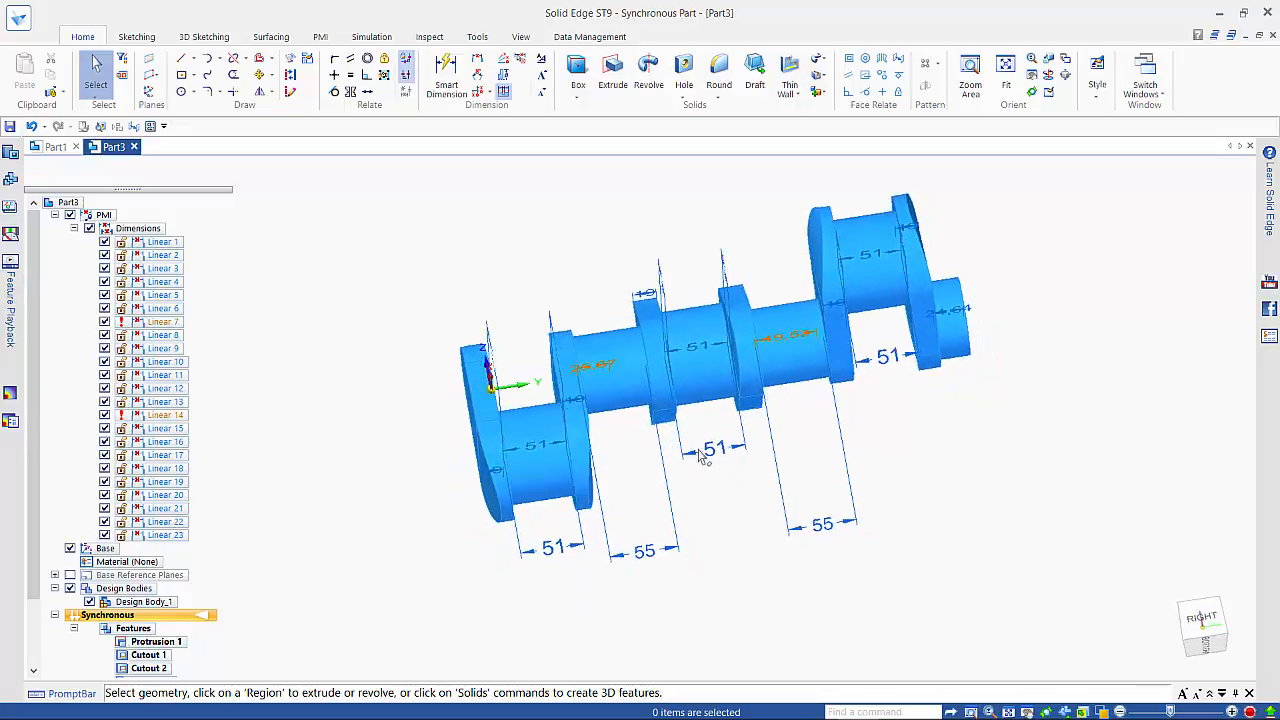
{"action": "left_click", "coordinate": [164, 388]}
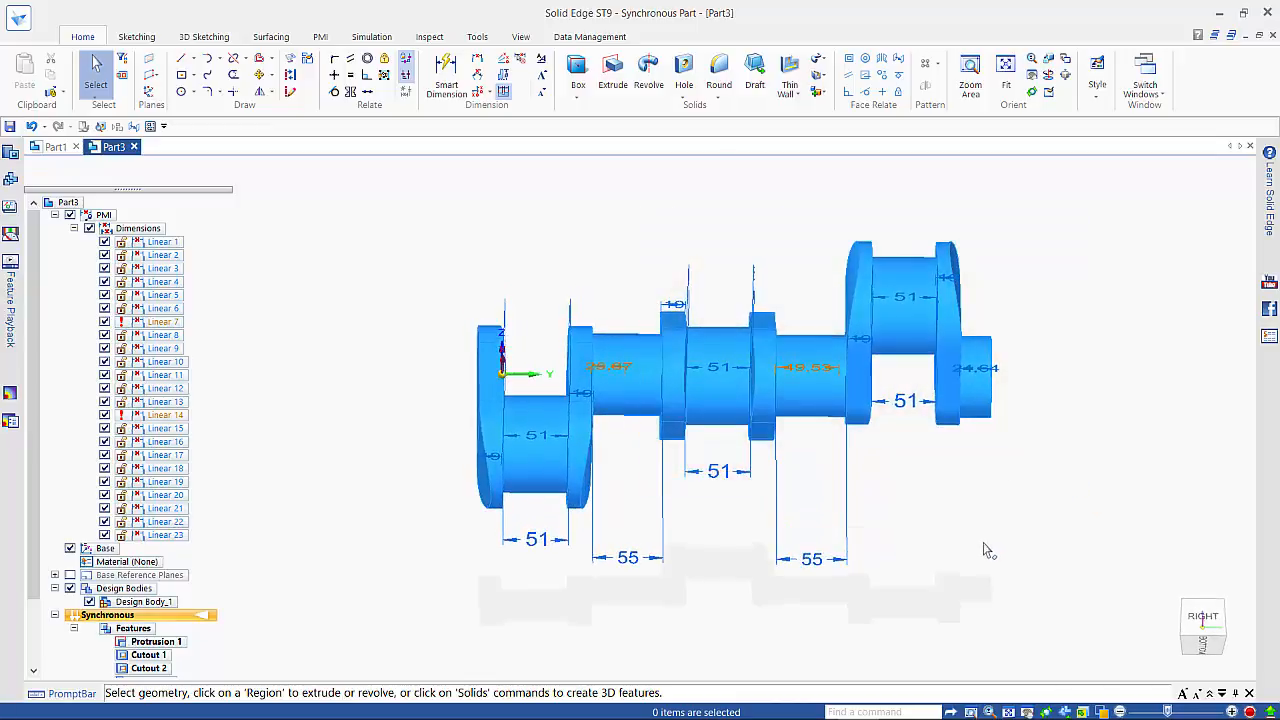
Change the first 55 crank spacing to 50 and open the remaining 55 dimension for editing
{"action": "left_click", "coordinate": [790, 380]}
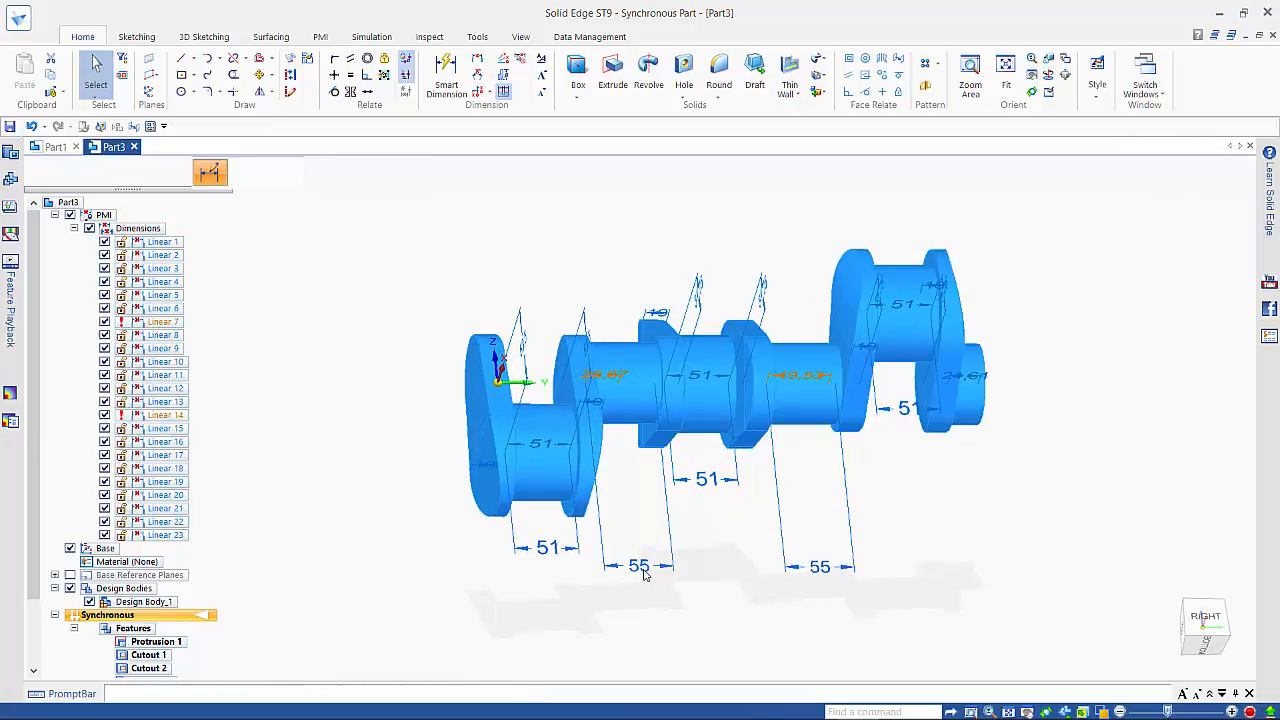
{"action": "left_click", "coordinate": [638, 567]}
{"action": "type", "text": "50"}
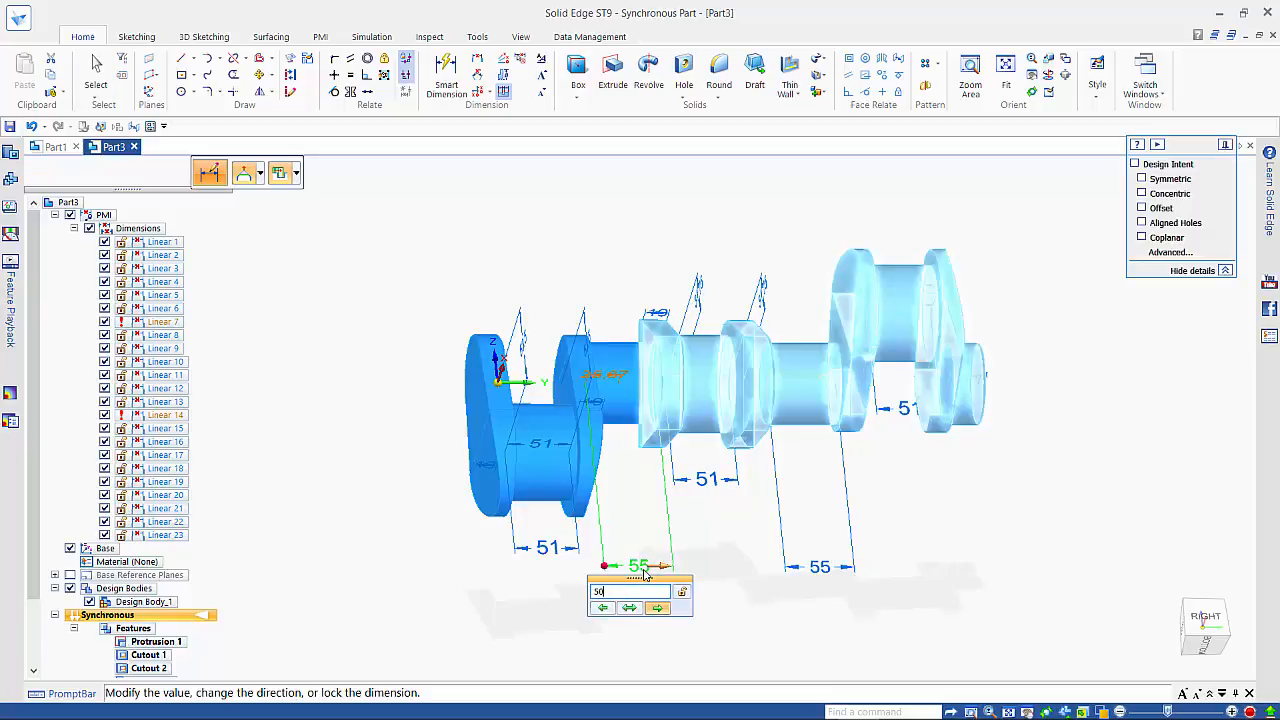
{"action": "key", "text": "Return"}
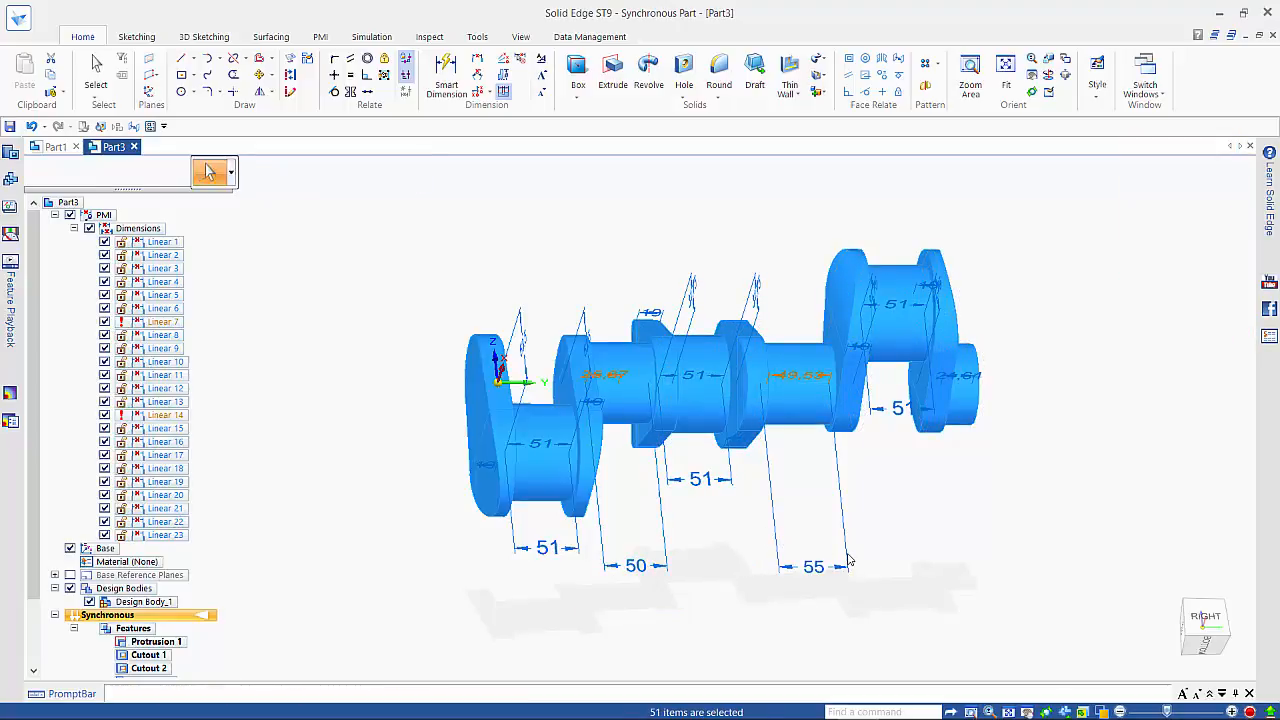
{"action": "left_click", "coordinate": [820, 207]}
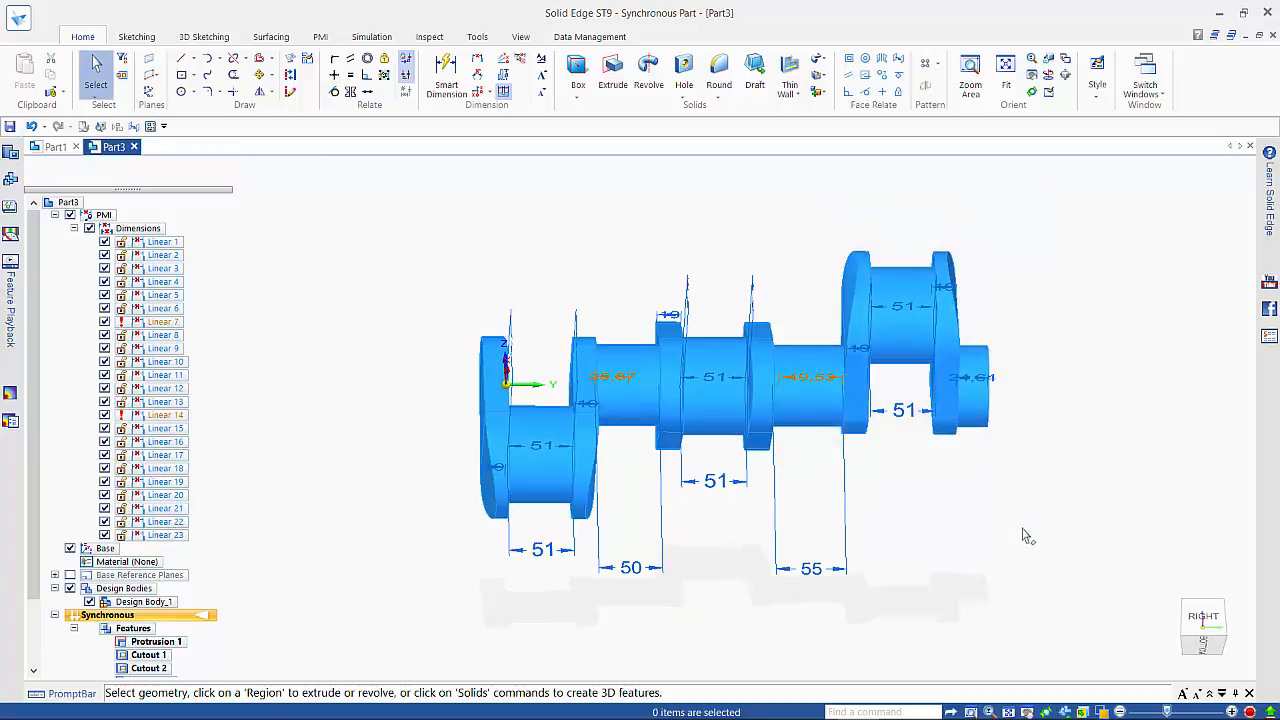
{"action": "left_click", "coordinate": [900, 340]}
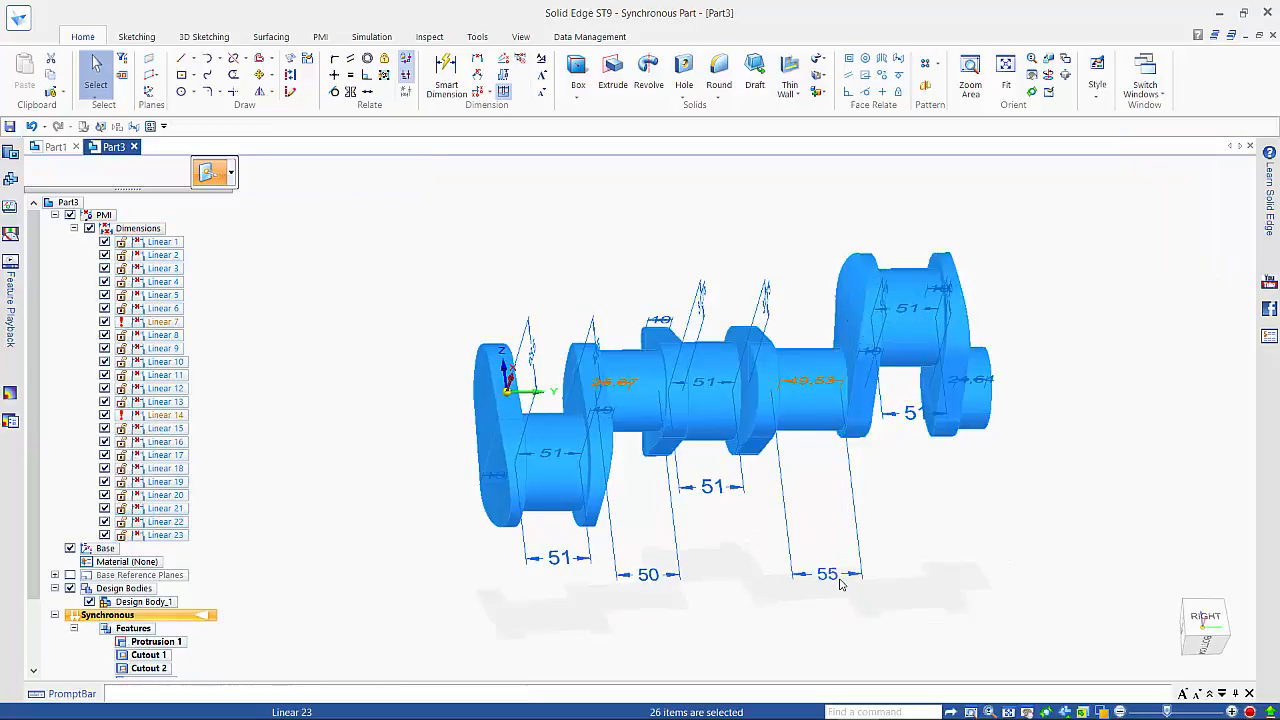
{"action": "left_click", "coordinate": [827, 573]}
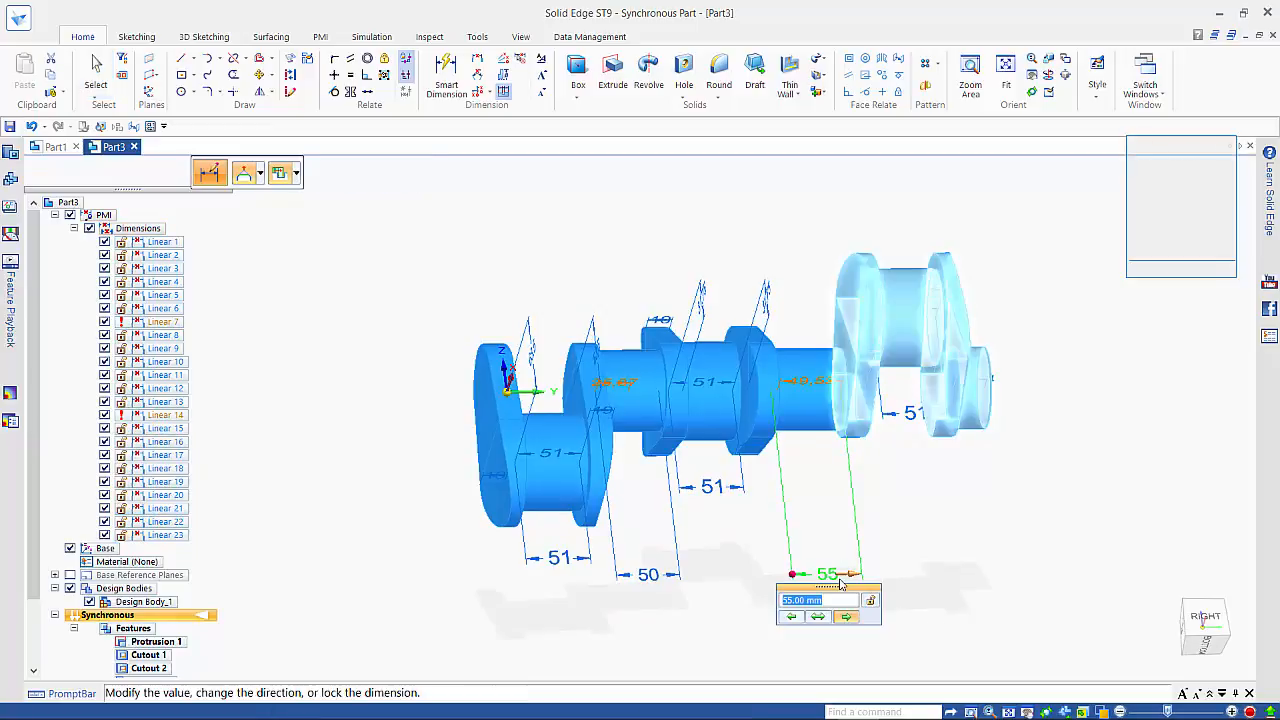